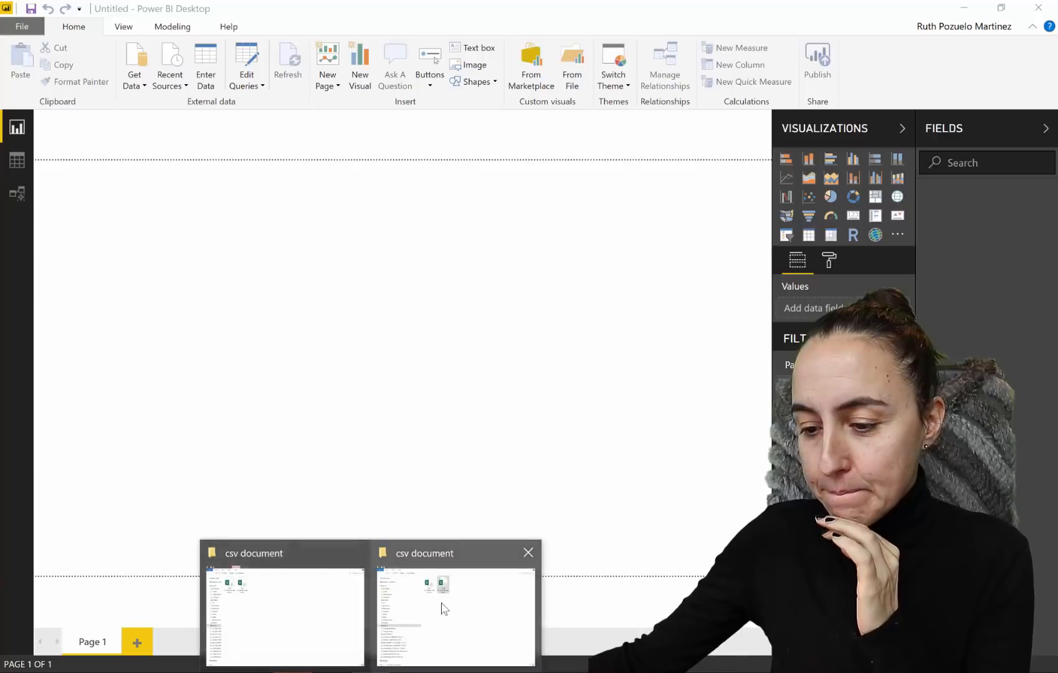
# Connect via Get Data > Folder to C:\Users\RuthPozueloMartinez\Videos\csv document and preview its files.
pyautogui.click(455, 618)
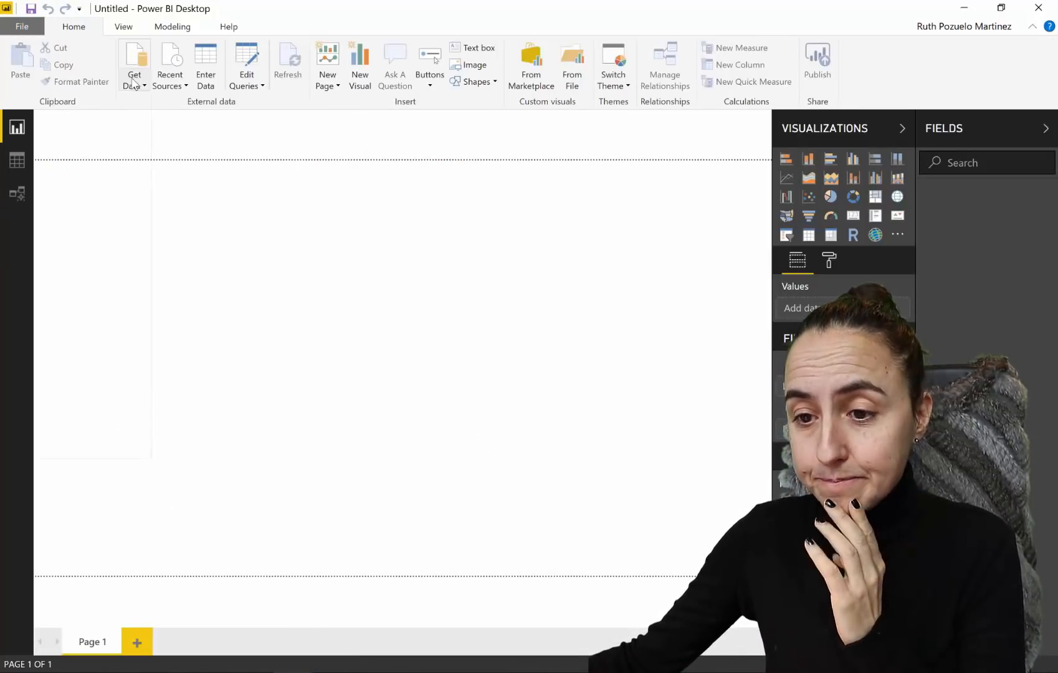
pyautogui.click(133, 64)
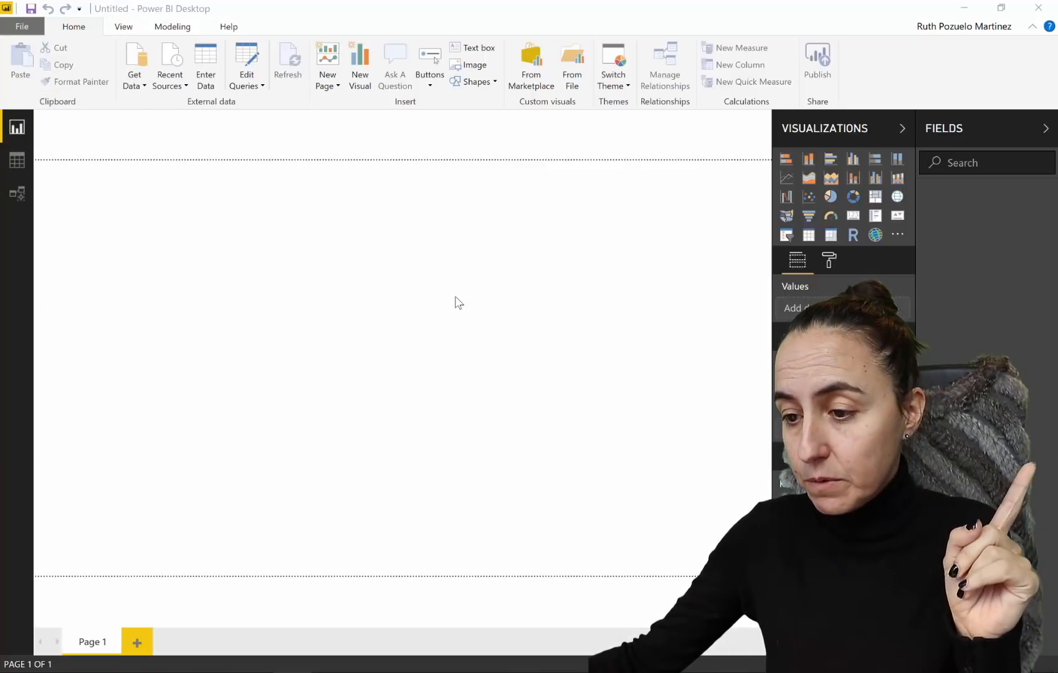
pyautogui.click(135, 64)
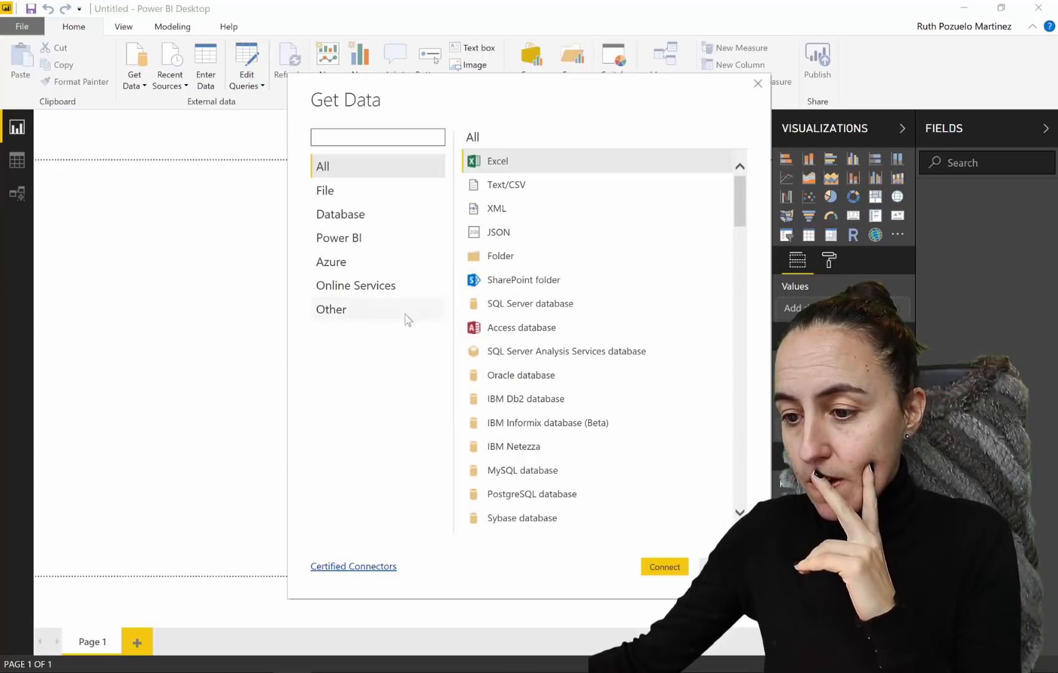
pyautogui.moveTo(500, 256)
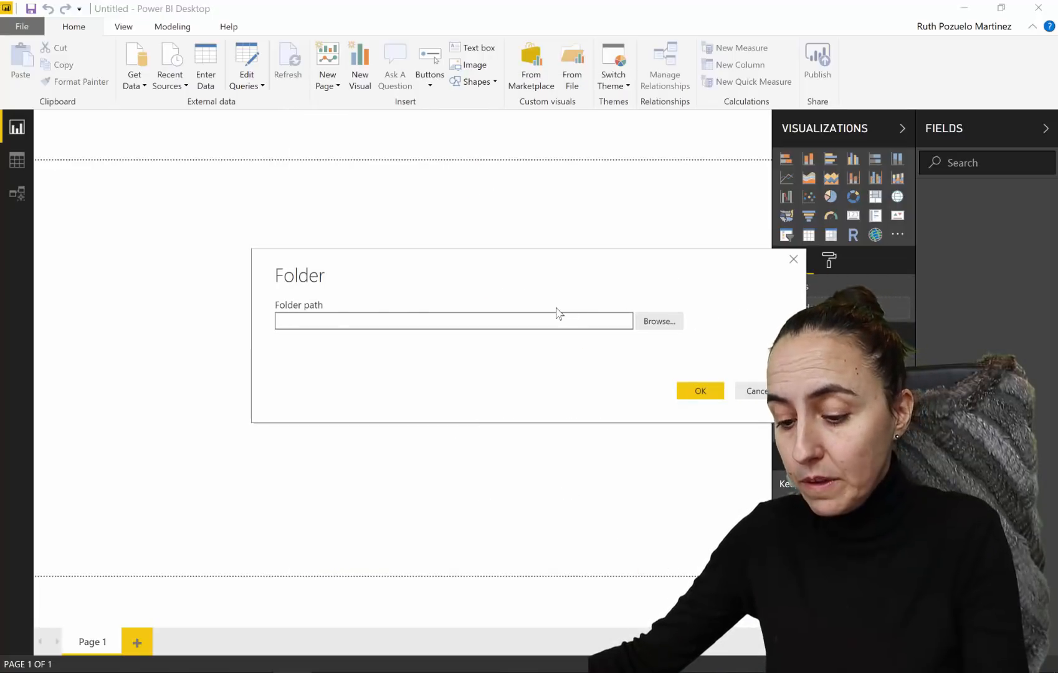
pyautogui.write('C:\\Users\\RuthPozueloMartinez\\Videos\\csv document')
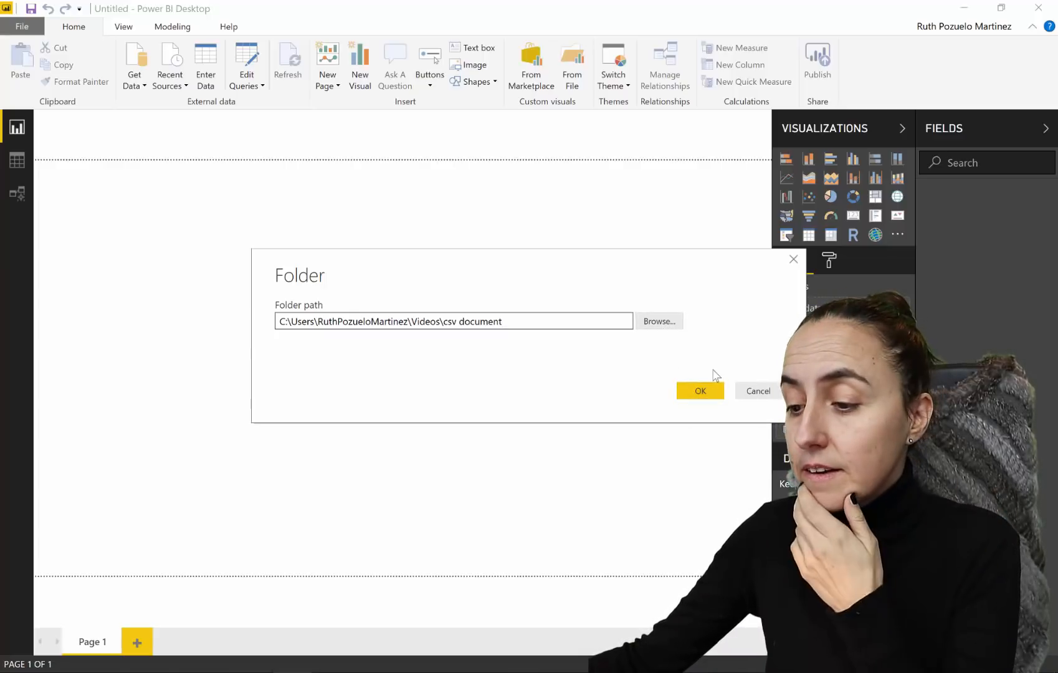
pyautogui.click(700, 391)
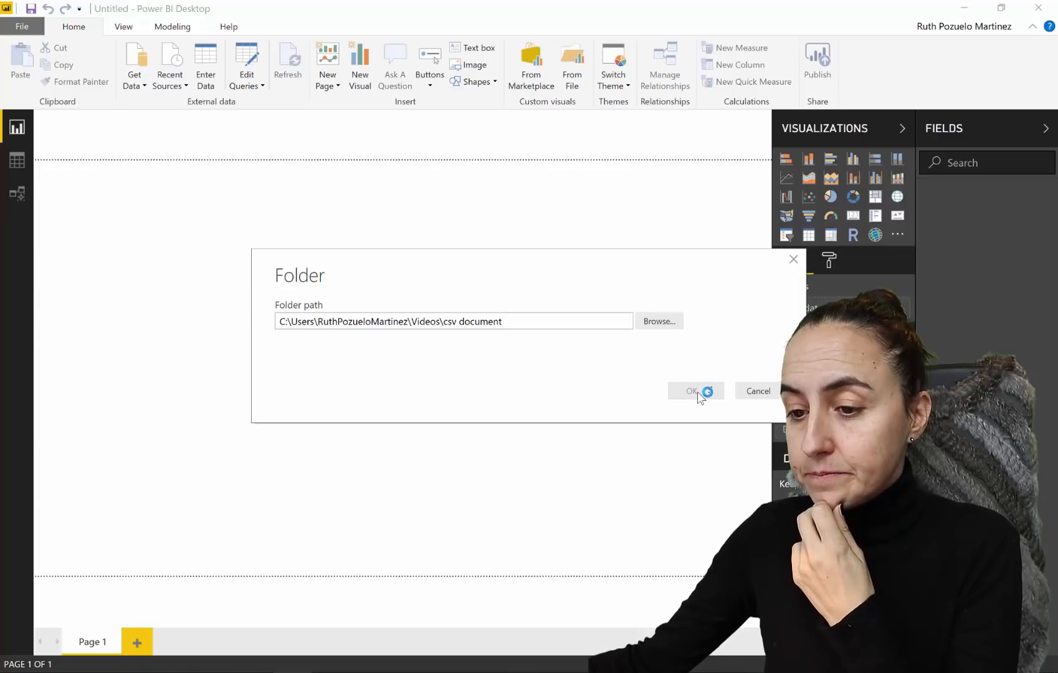
pyautogui.click(690, 391)
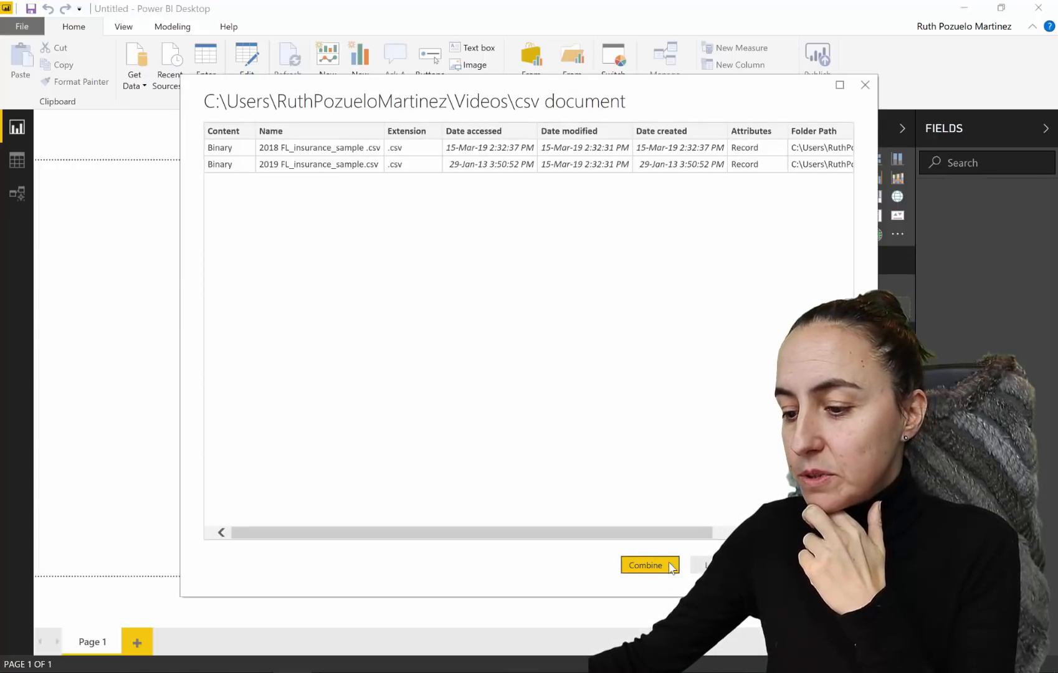
# Combine & Load the two insurance CSV files with default settings into the csv document table.
pyautogui.click(646, 565)
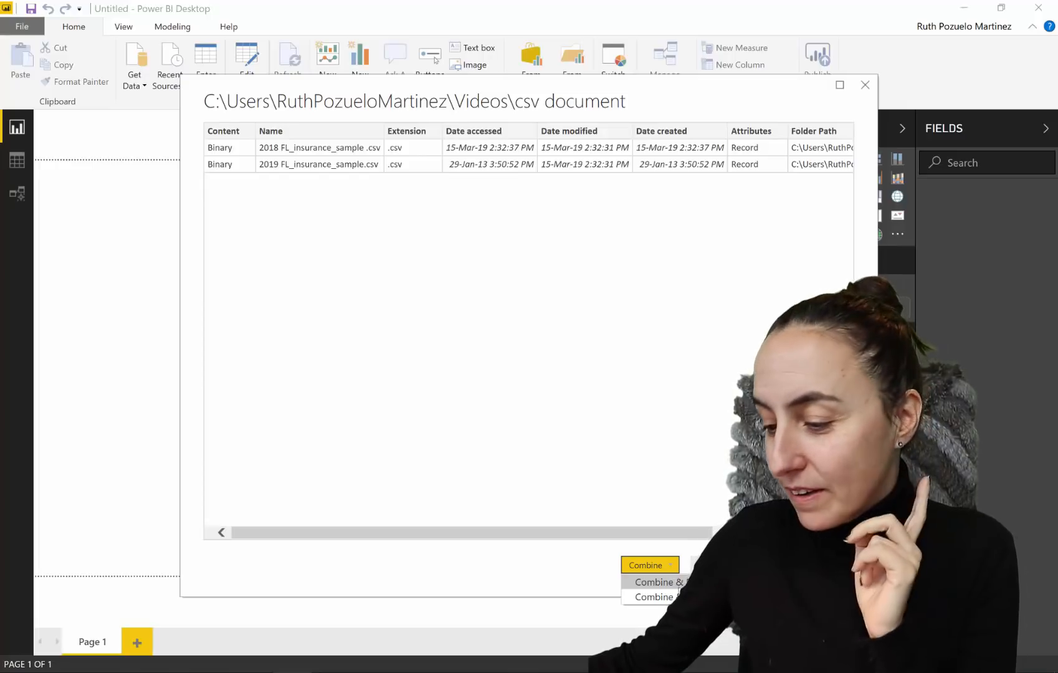
pyautogui.click(652, 582)
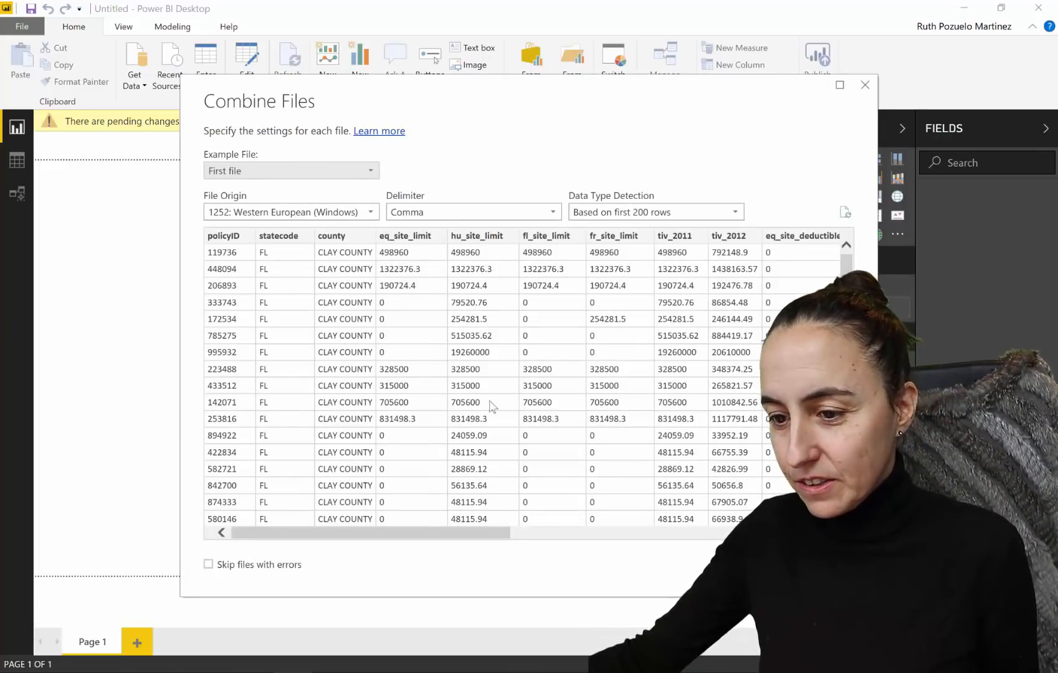
pyautogui.click(865, 85)
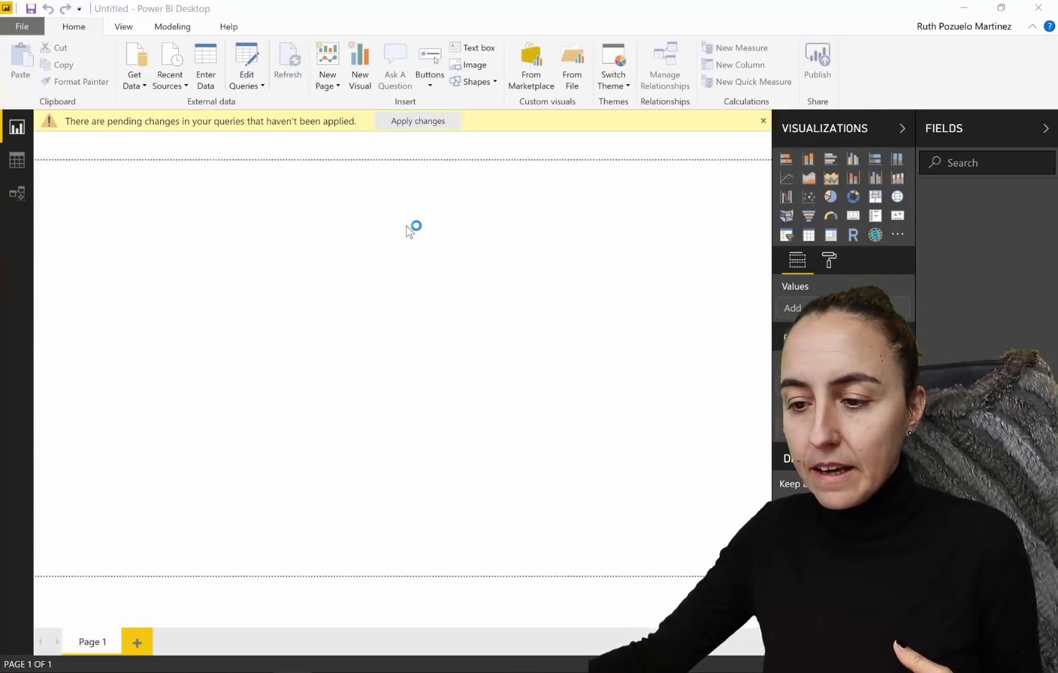
pyautogui.click(417, 121)
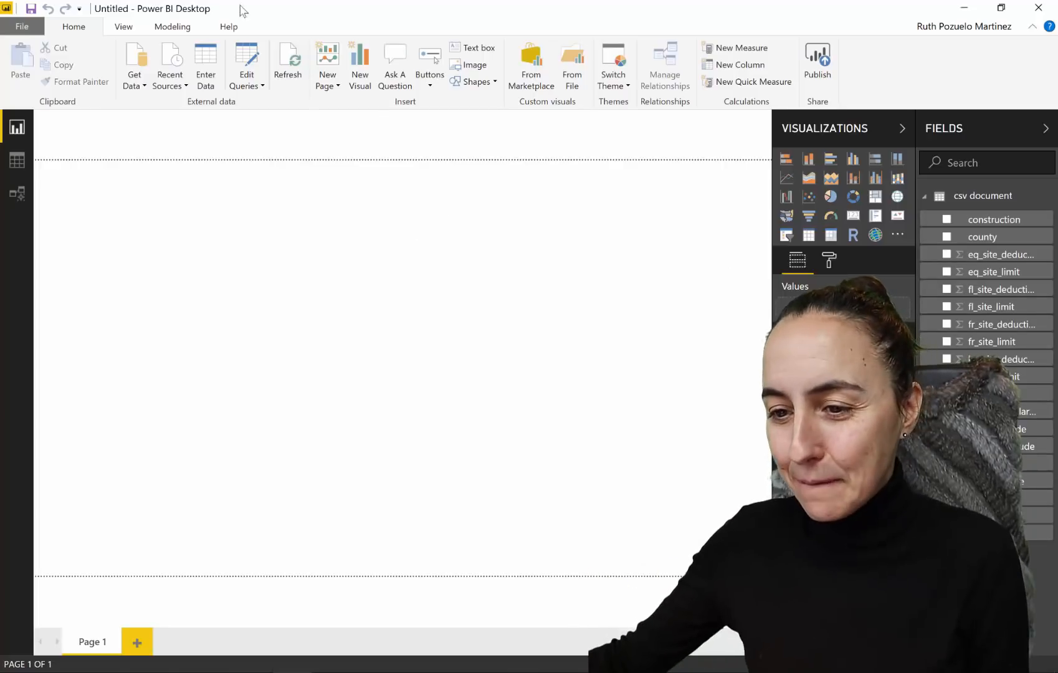
# Enter the query editor, browse the Transform File helper group and select the csv document query.
pyautogui.click(246, 66)
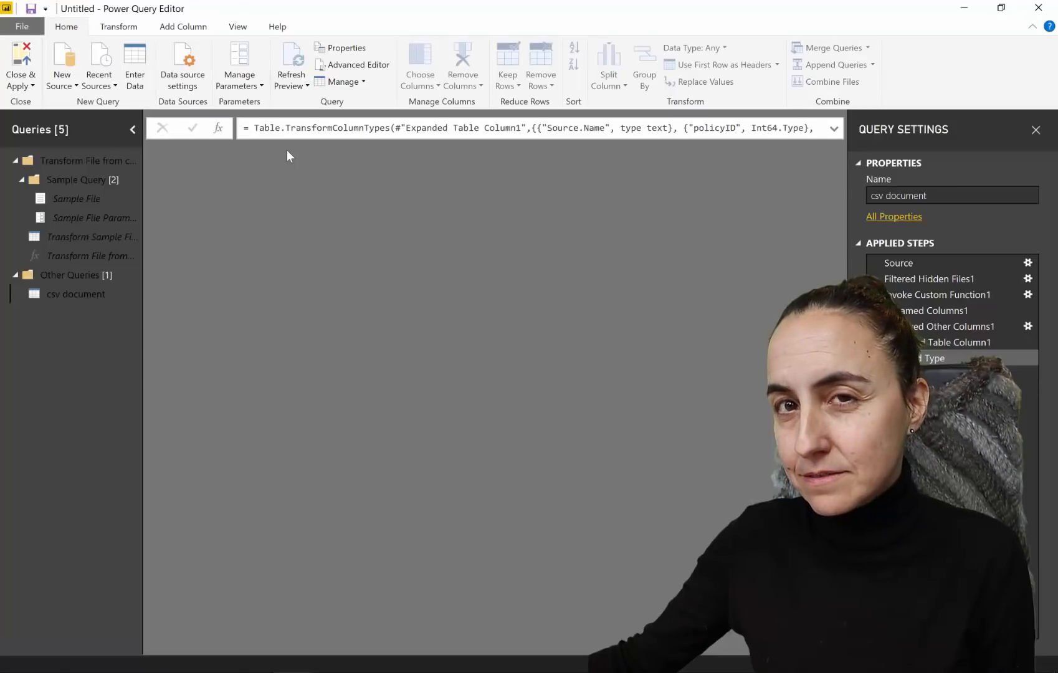
pyautogui.click(75, 294)
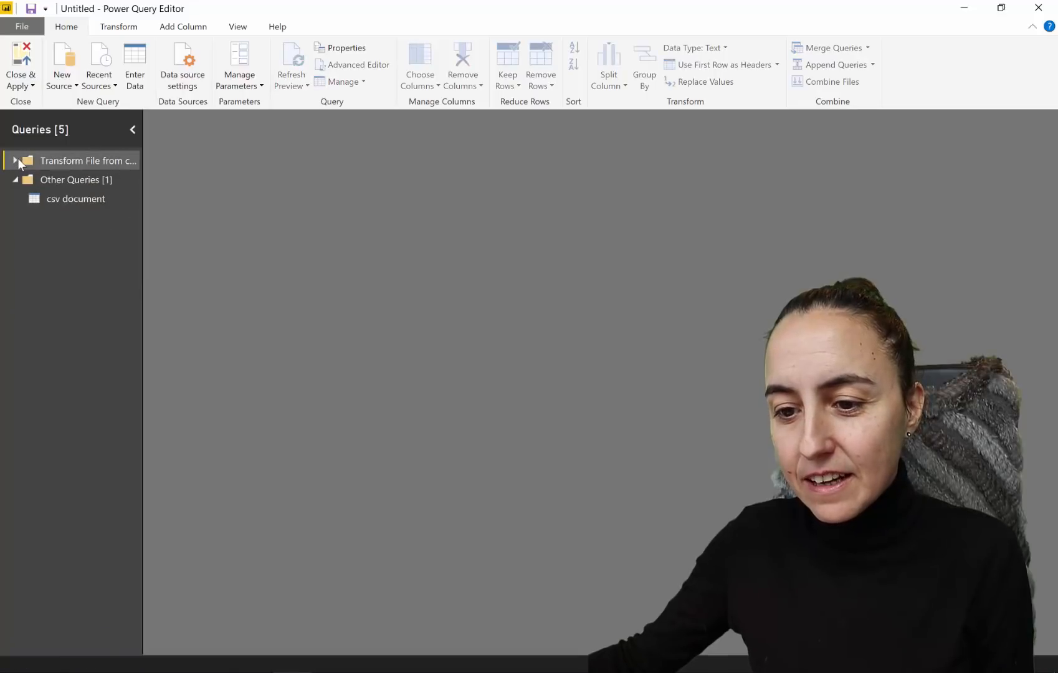
pyautogui.click(6, 161)
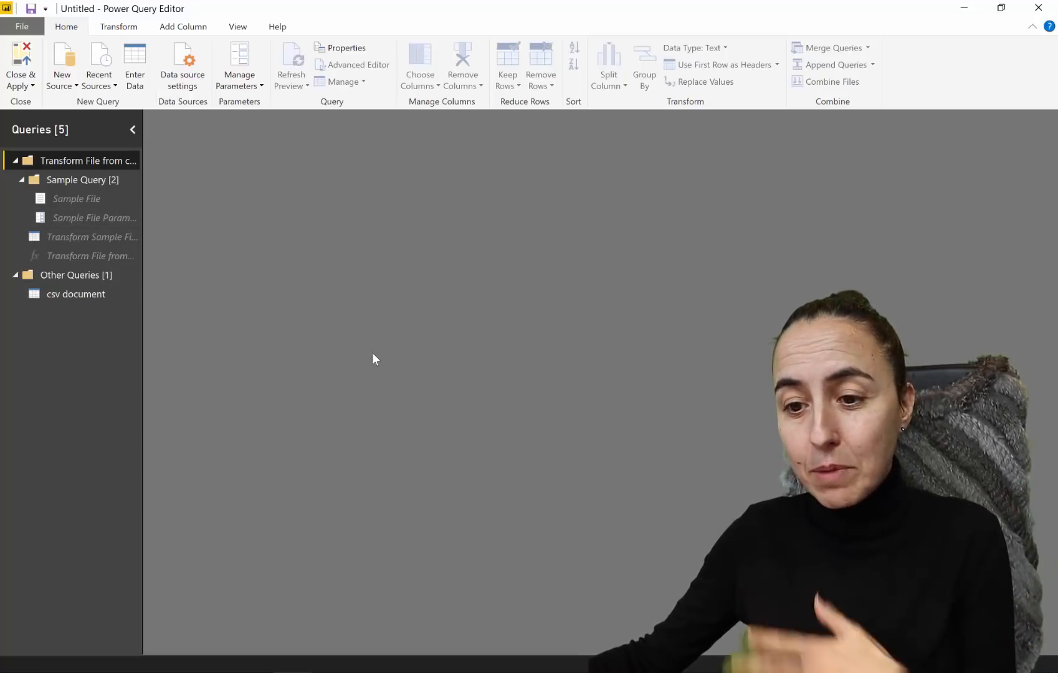
pyautogui.moveTo(100, 197)
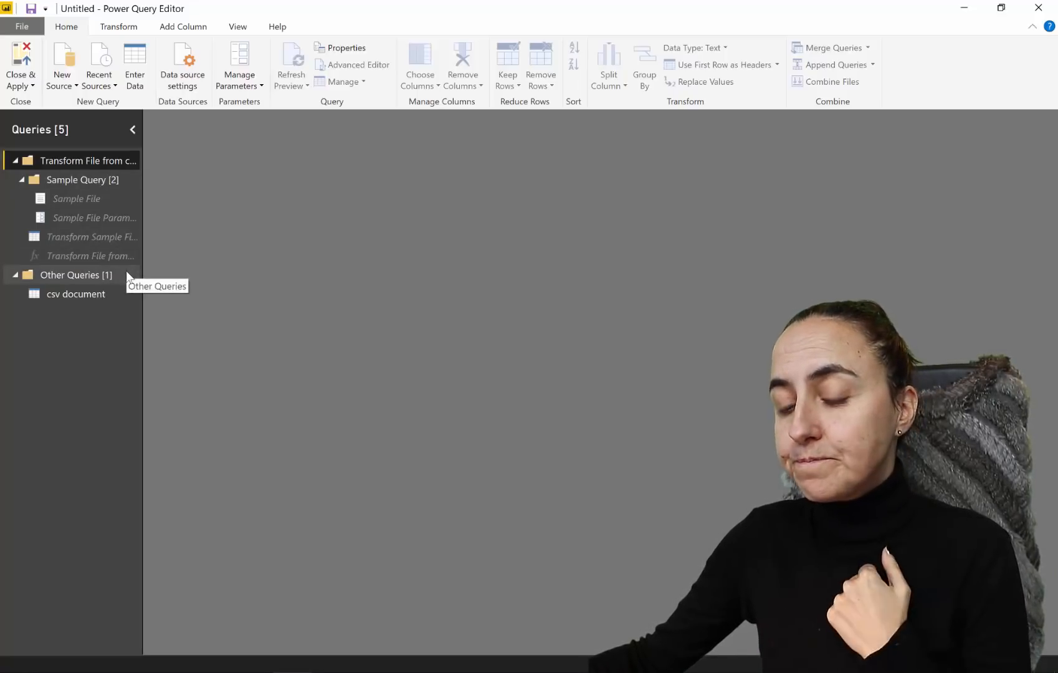
pyautogui.click(75, 294)
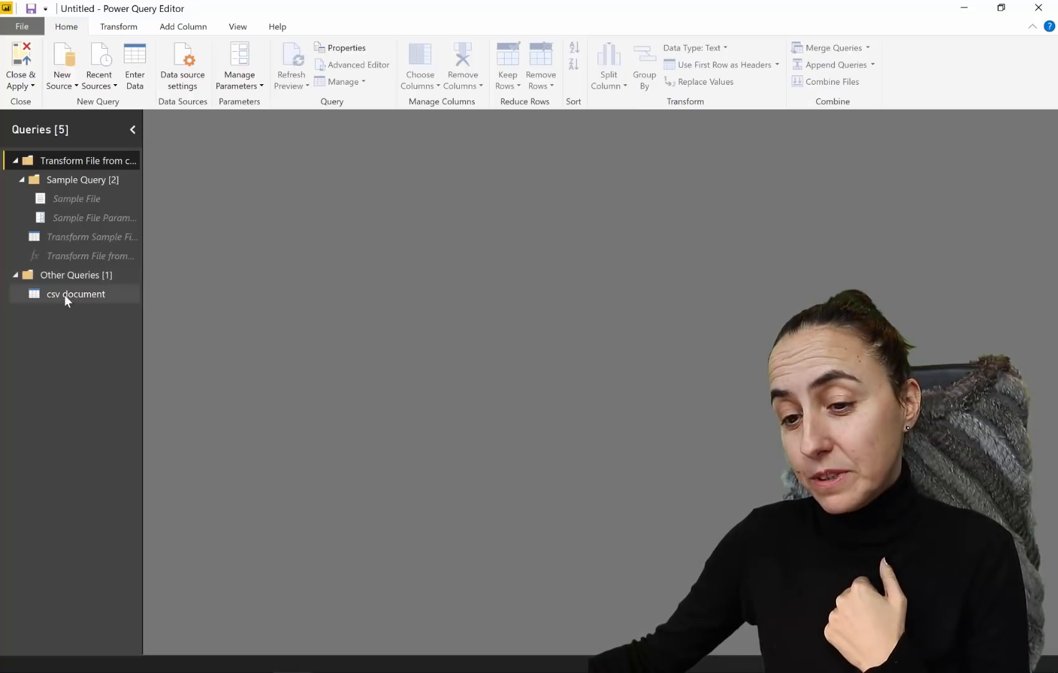
pyautogui.click(75, 294)
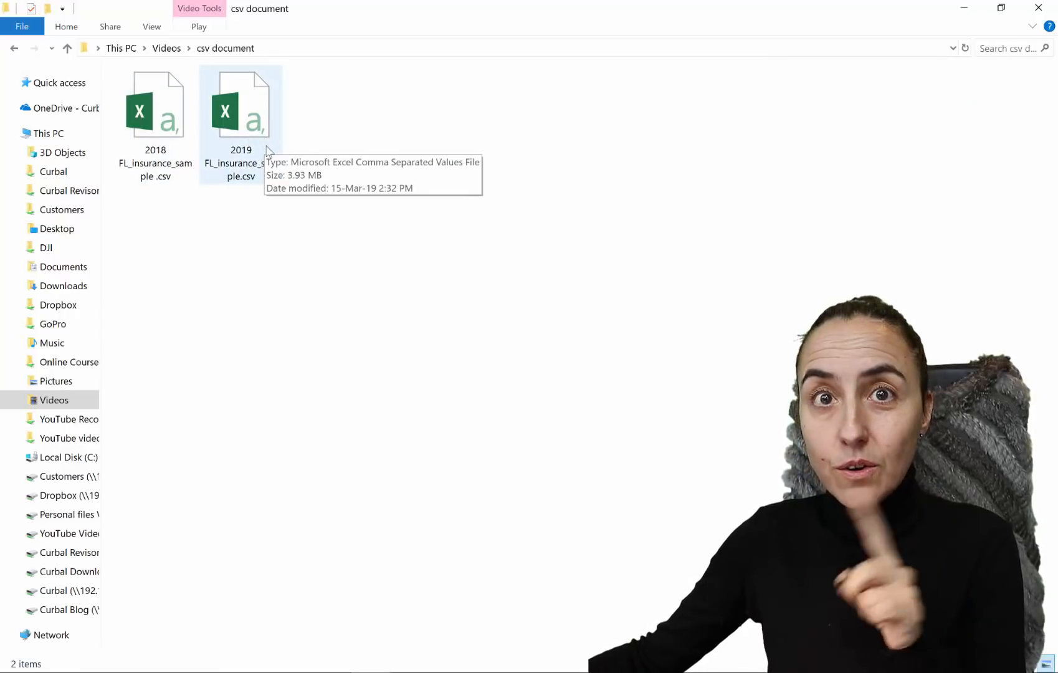
pyautogui.click(156, 121)
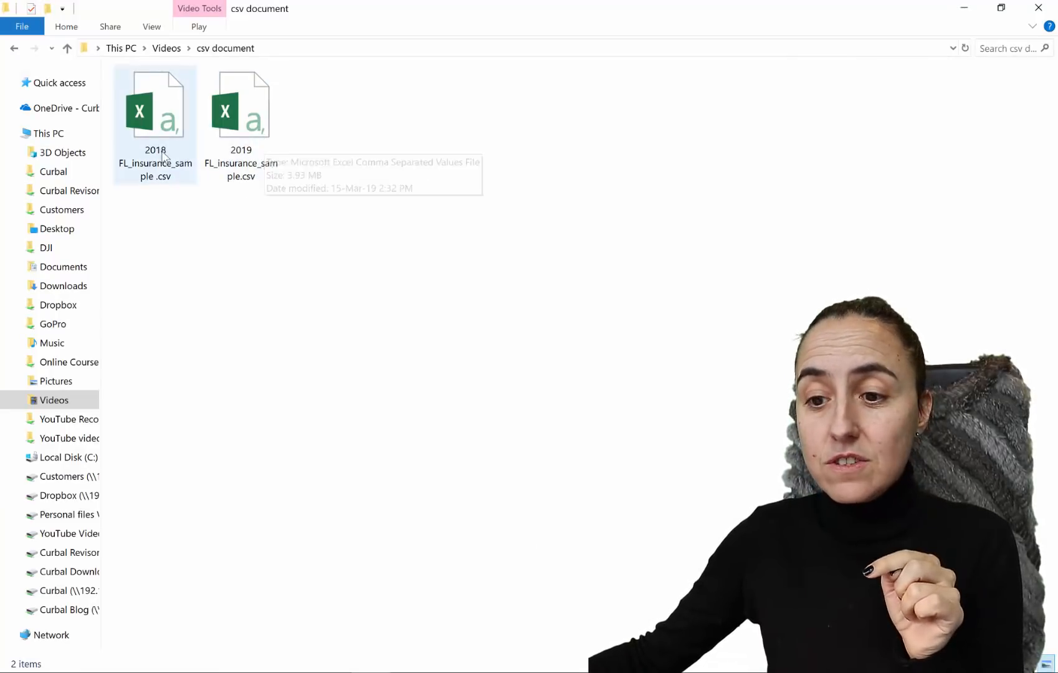
pyautogui.click(241, 104)
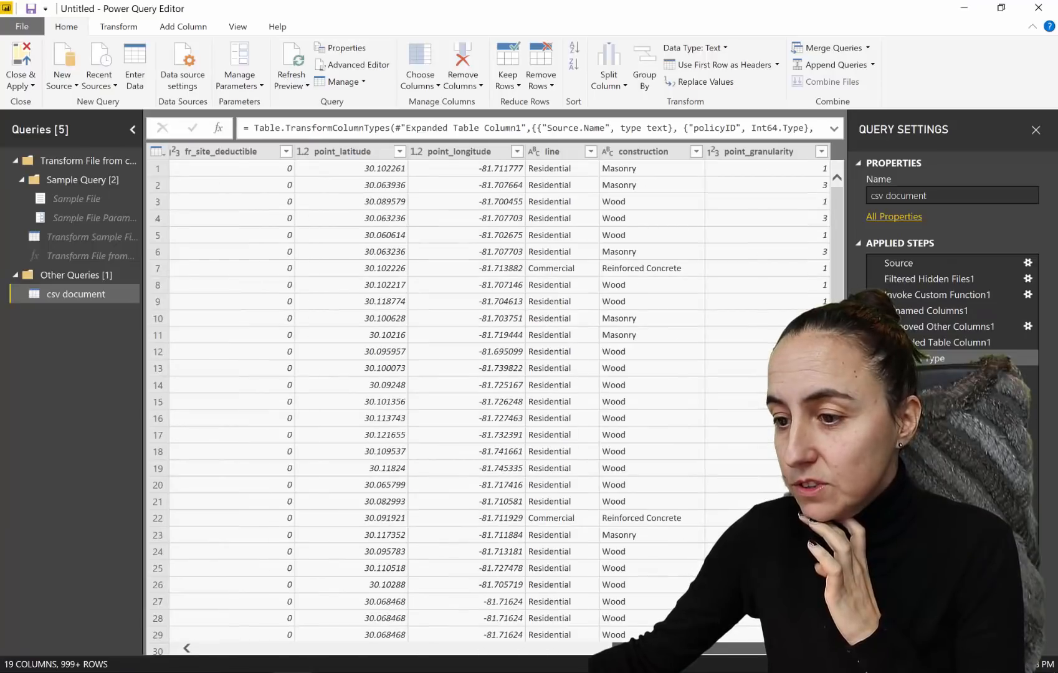
# Scroll left through the combined csv document preview to review its columns.
pyautogui.hscroll(-3)
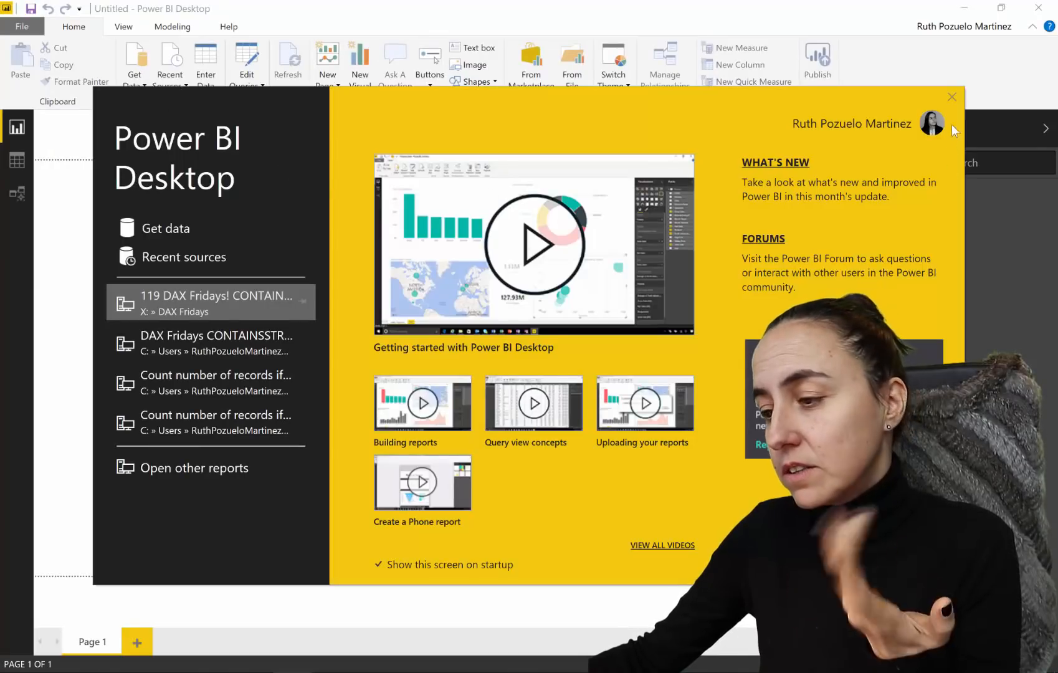
# Connect again to the C:\Users\RuthPozueloMartinez\Videos\csv document folder and preview its two CSV files.
pyautogui.click(951, 96)
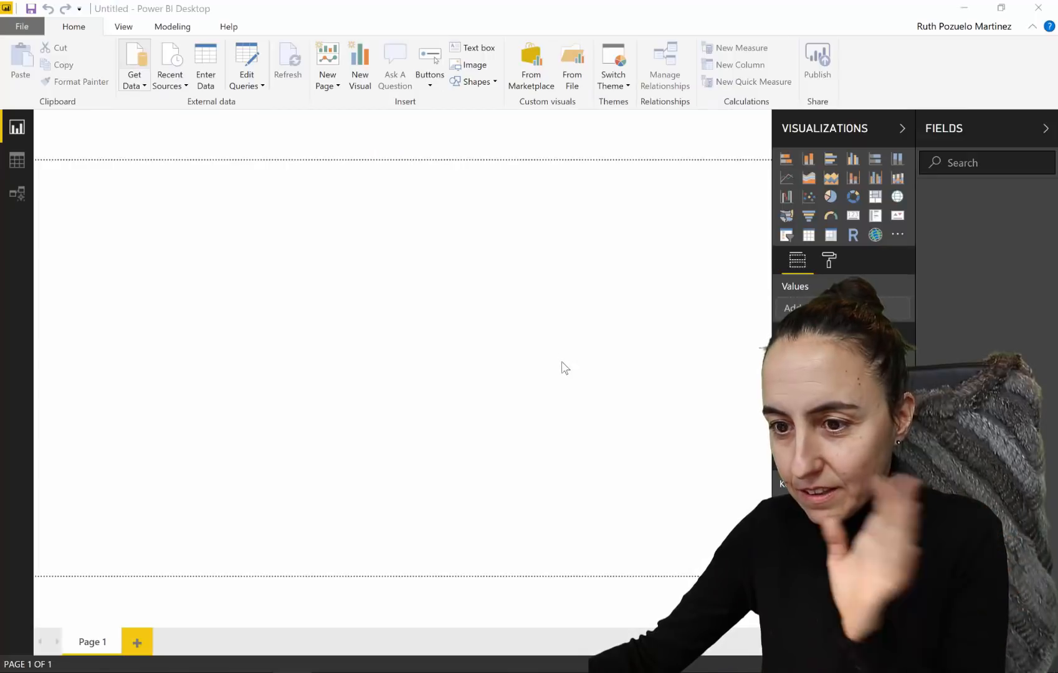
pyautogui.click(134, 64)
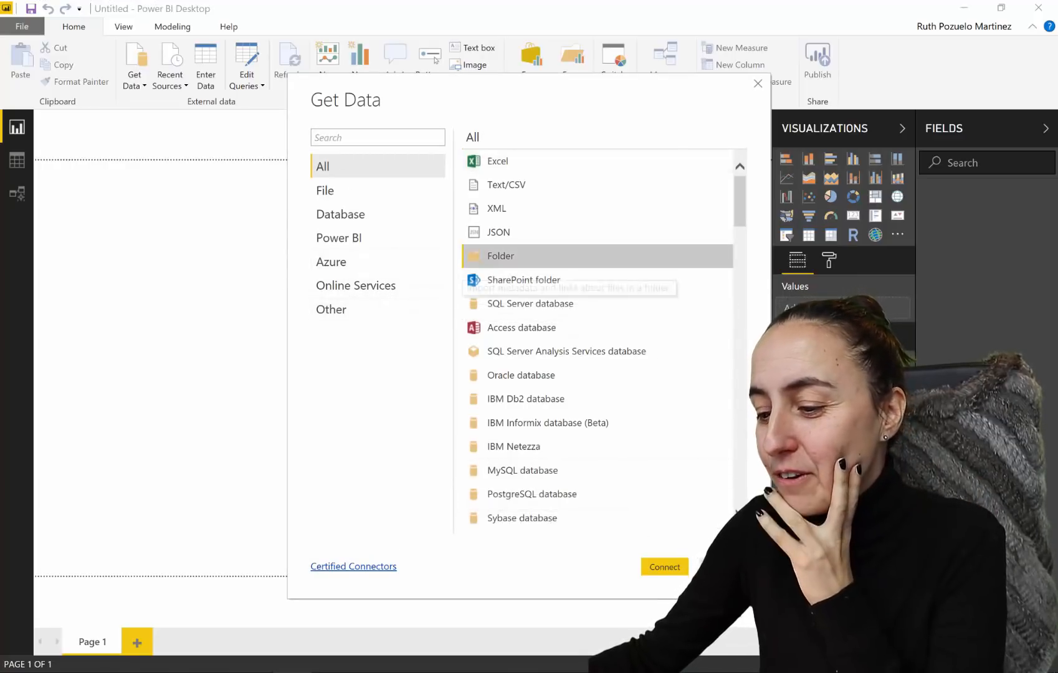
pyautogui.click(663, 567)
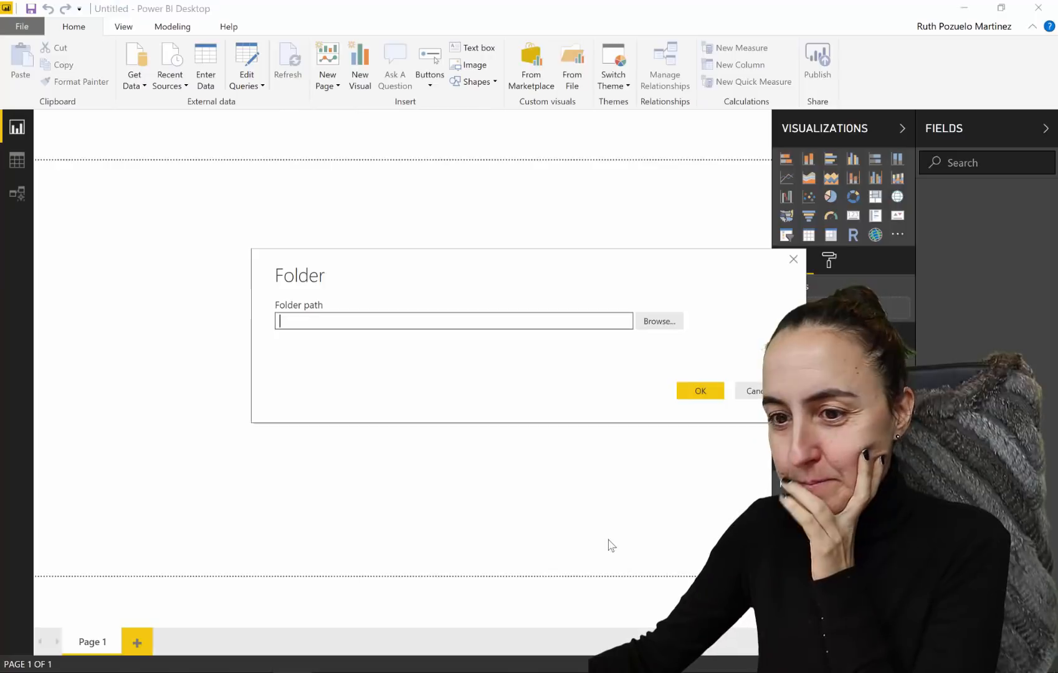
pyautogui.write('C:\\Users\\RuthPozueloMartinez\\Videos\\csv document')
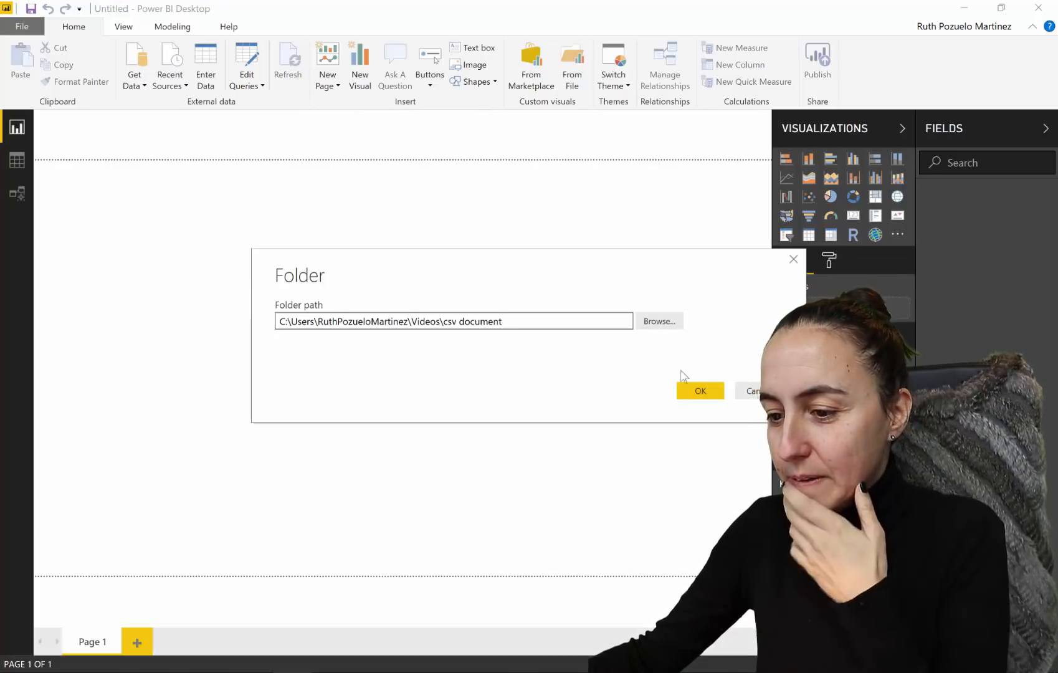
pyautogui.click(699, 390)
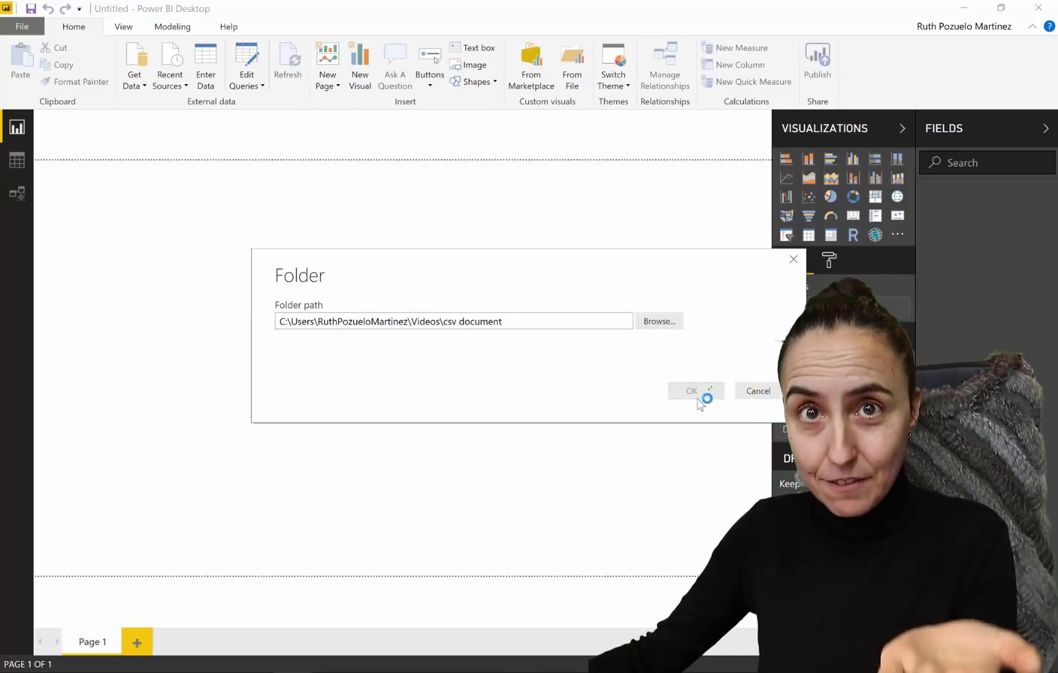
pyautogui.click(691, 392)
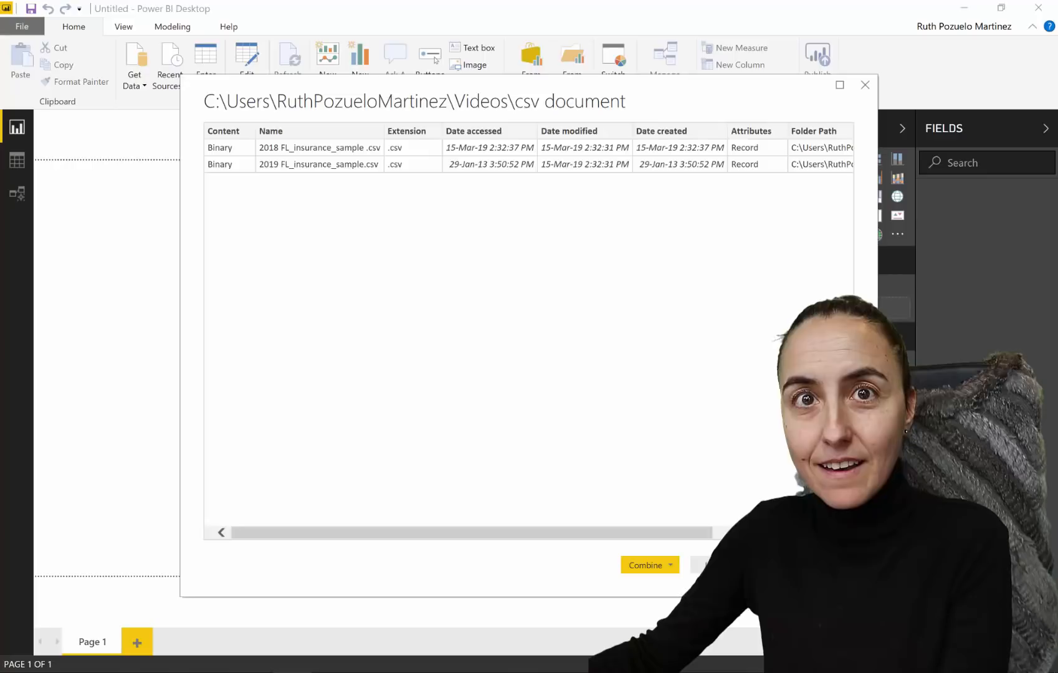
# Load the folder's file list into the query editor via Edit instead of combining.
pyautogui.click(645, 565)
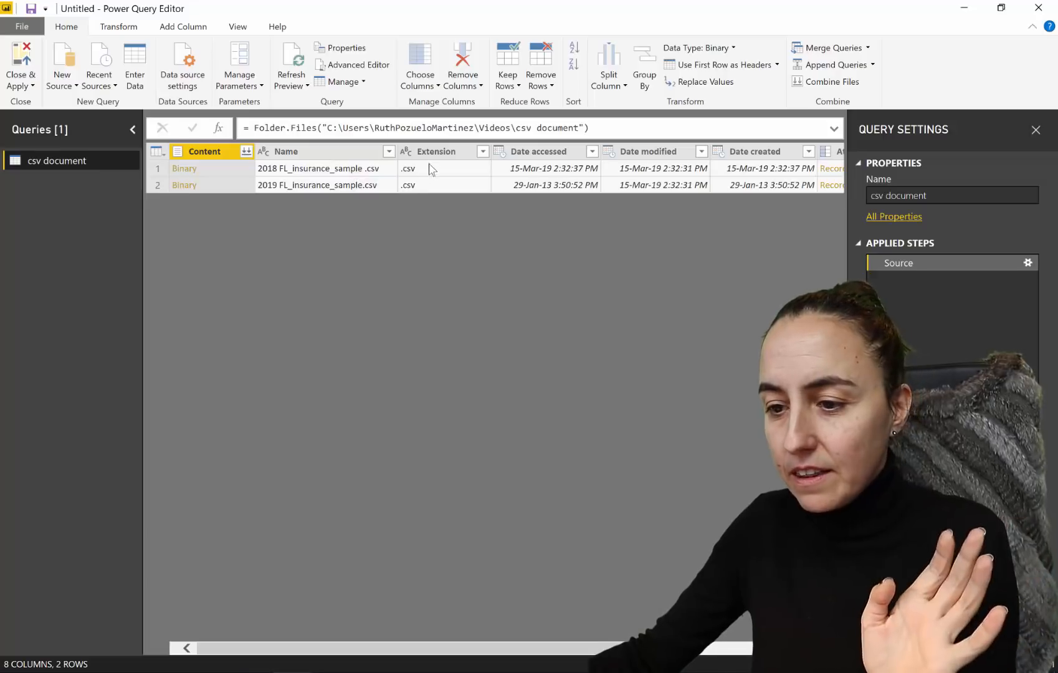
pyautogui.moveTo(540, 219)
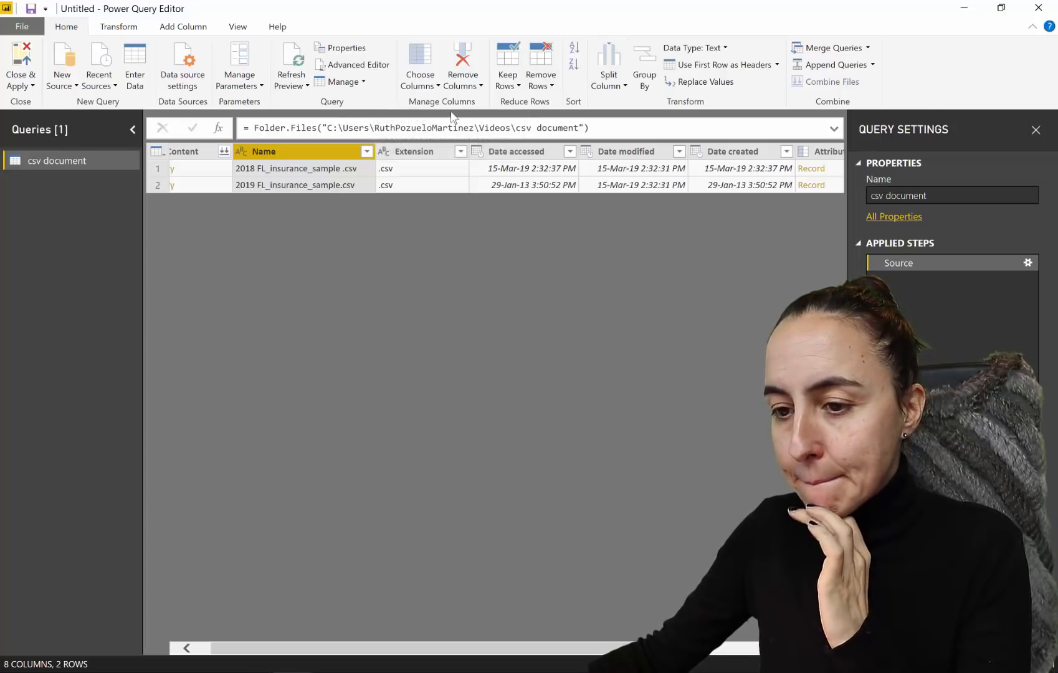
# Extract the text before the first space in Name, leaving just the years 2018 and 2019.
pyautogui.click(118, 26)
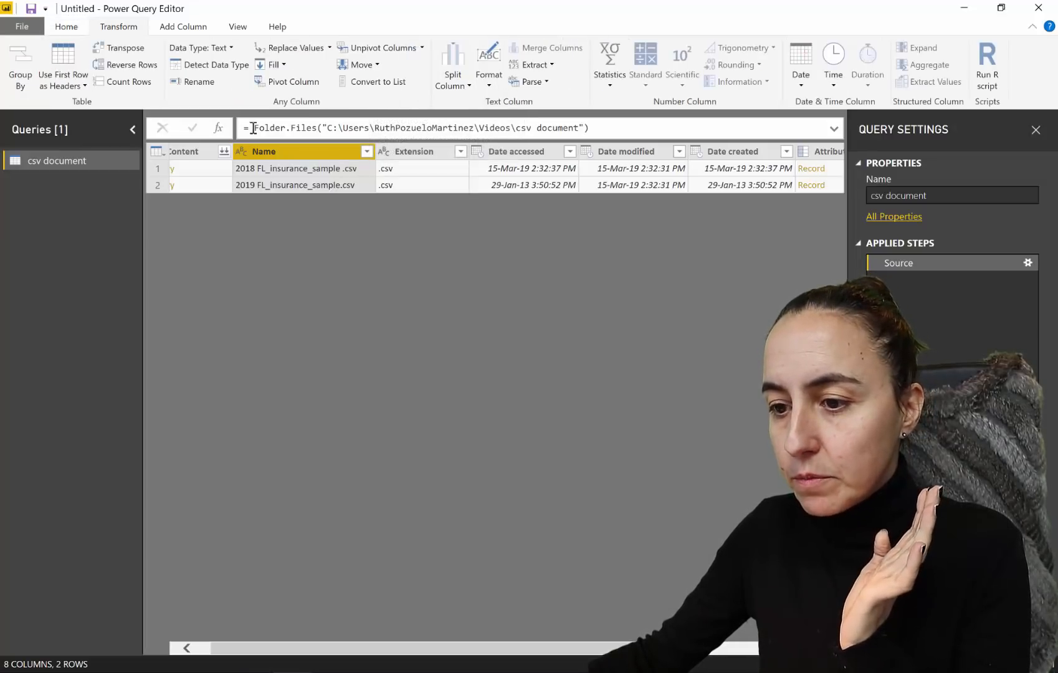
pyautogui.click(533, 64)
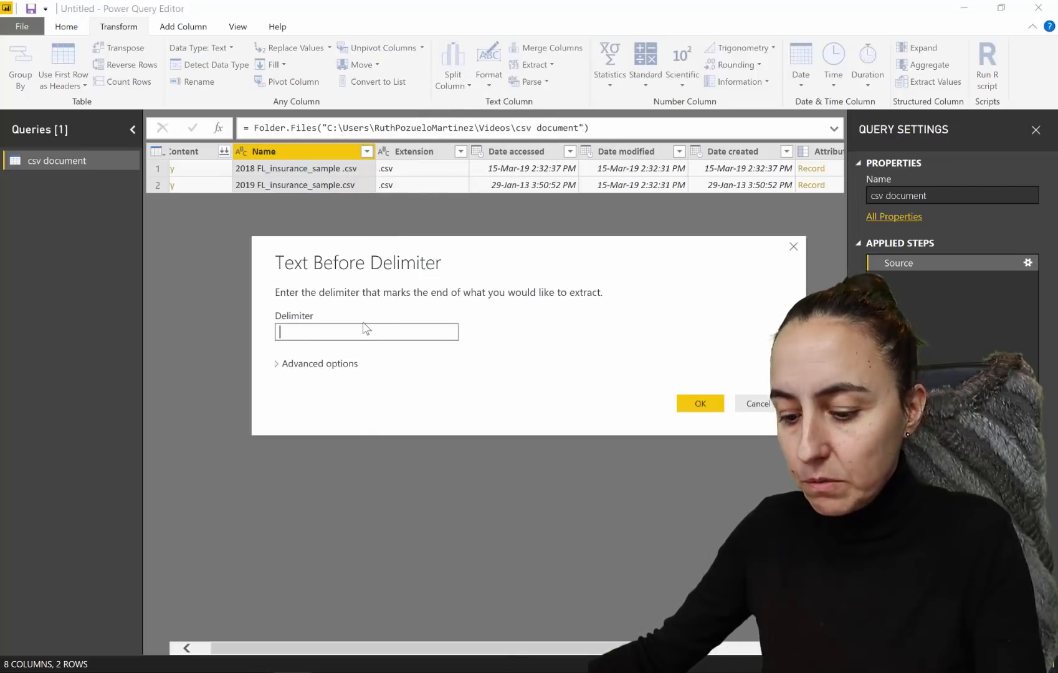
pyautogui.click(700, 404)
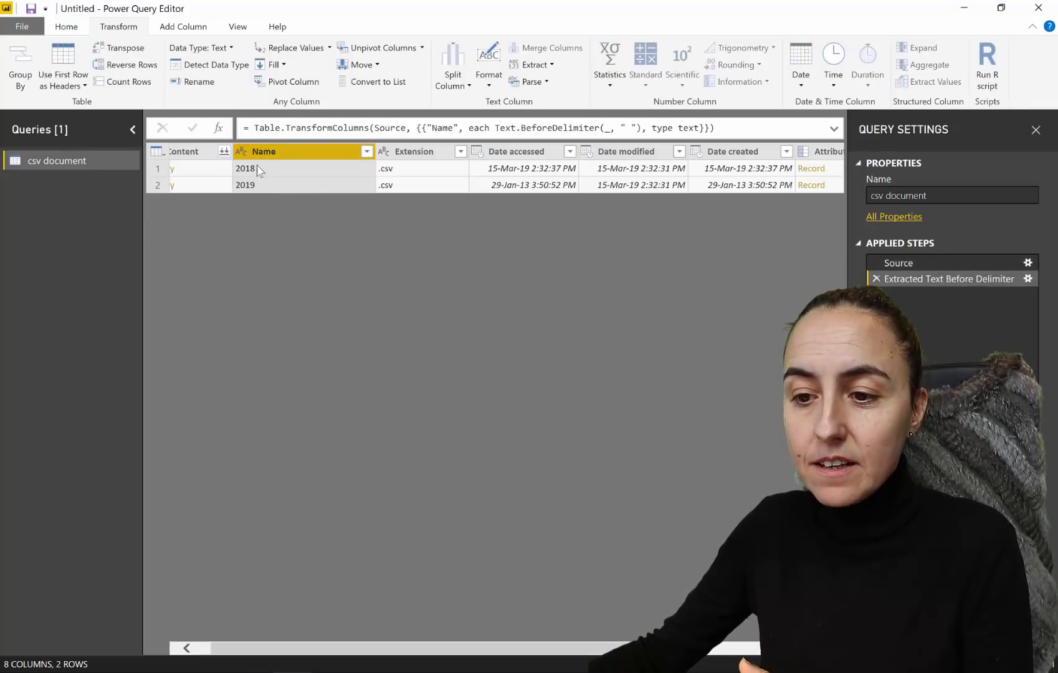
pyautogui.moveTo(312, 169)
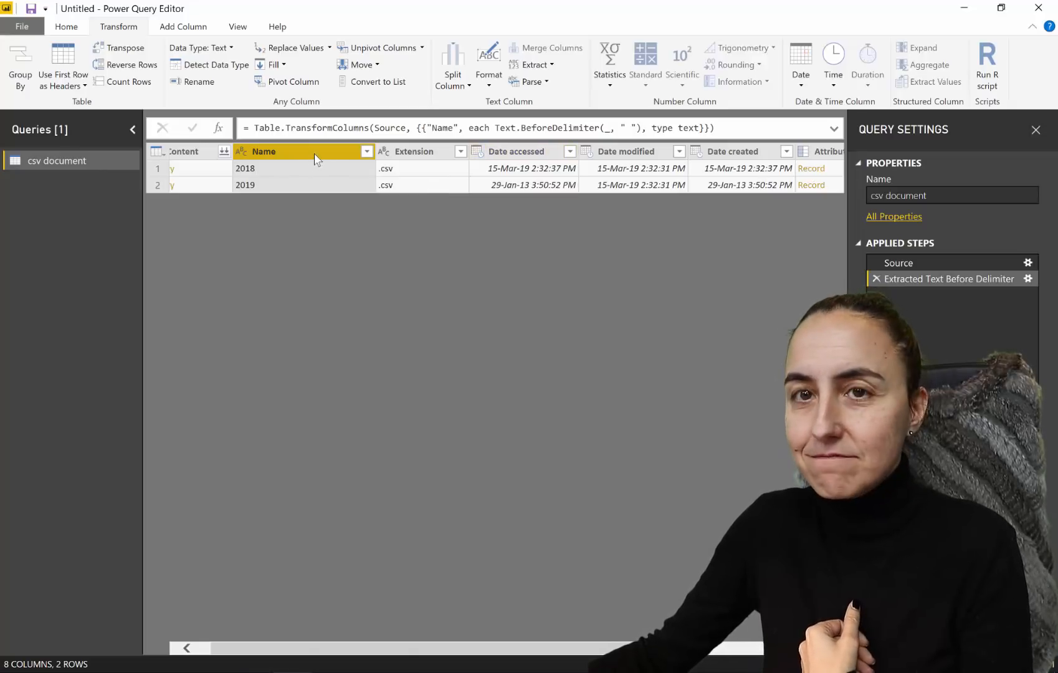
pyautogui.moveTo(401, 291)
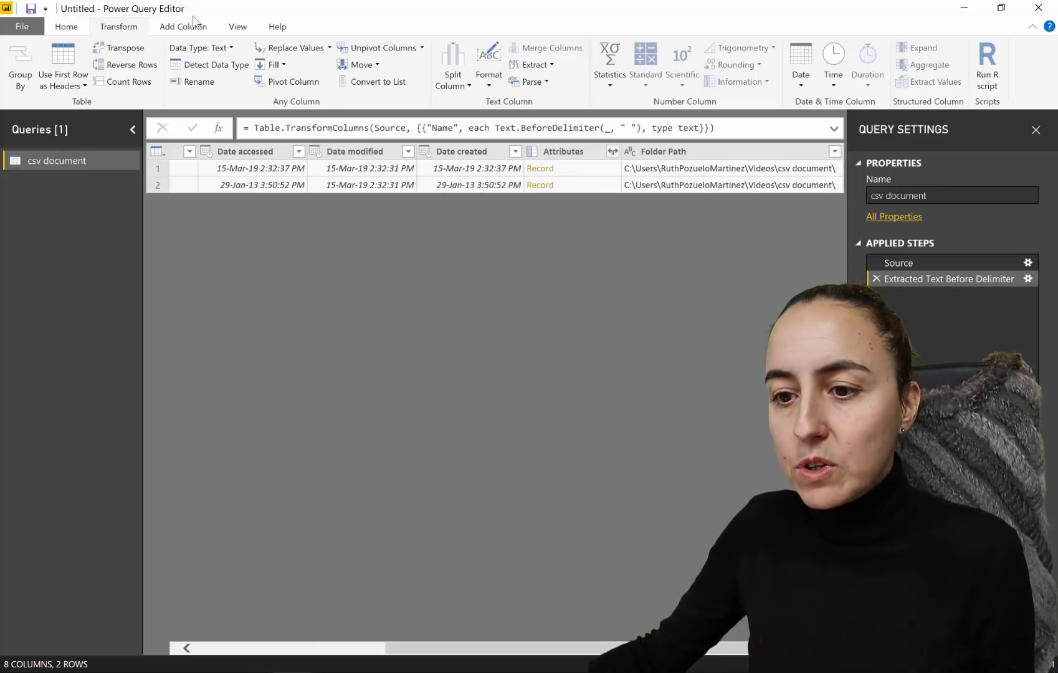
pyautogui.click(182, 27)
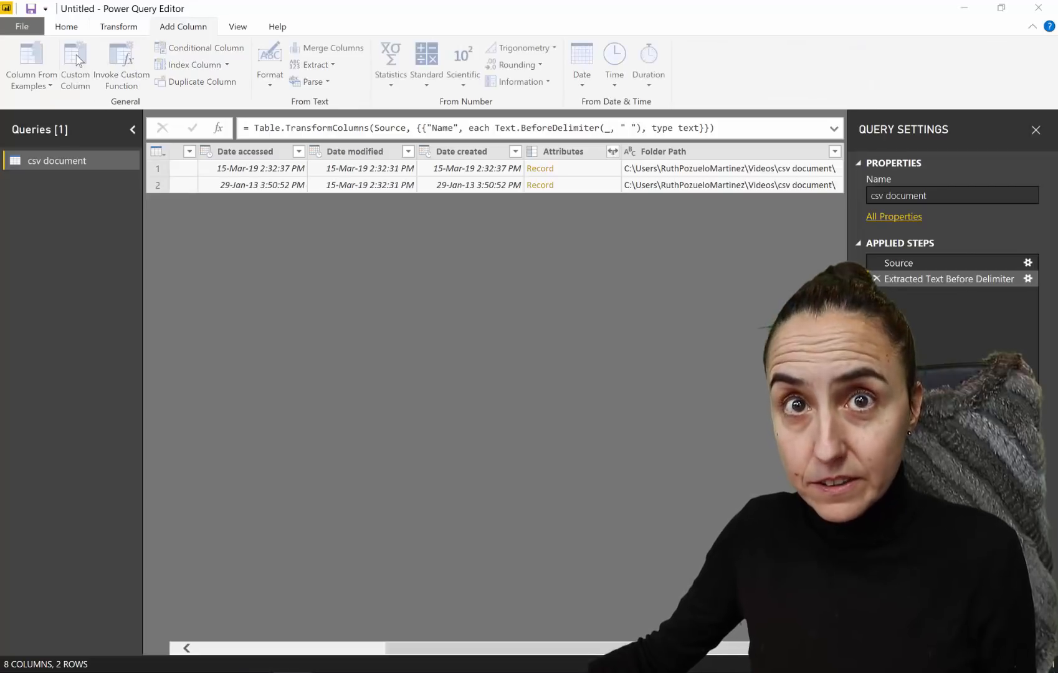
# Add a Custom column with the formula Csv.Document([Content]) to parse each file into a table.
pyautogui.click(75, 63)
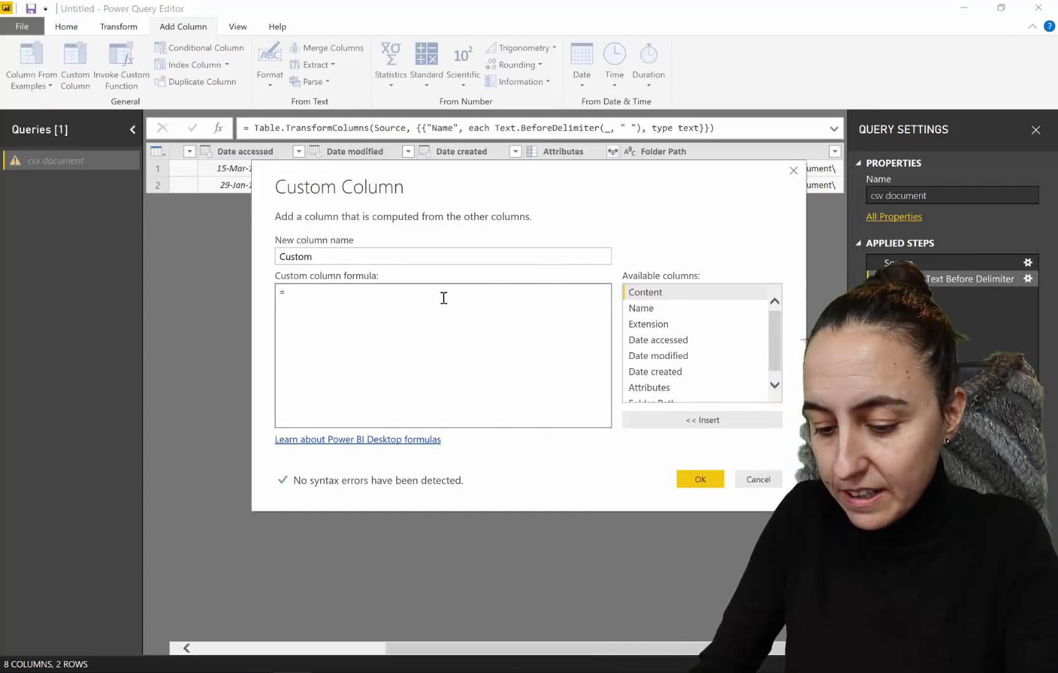
pyautogui.write('Csv.Document')
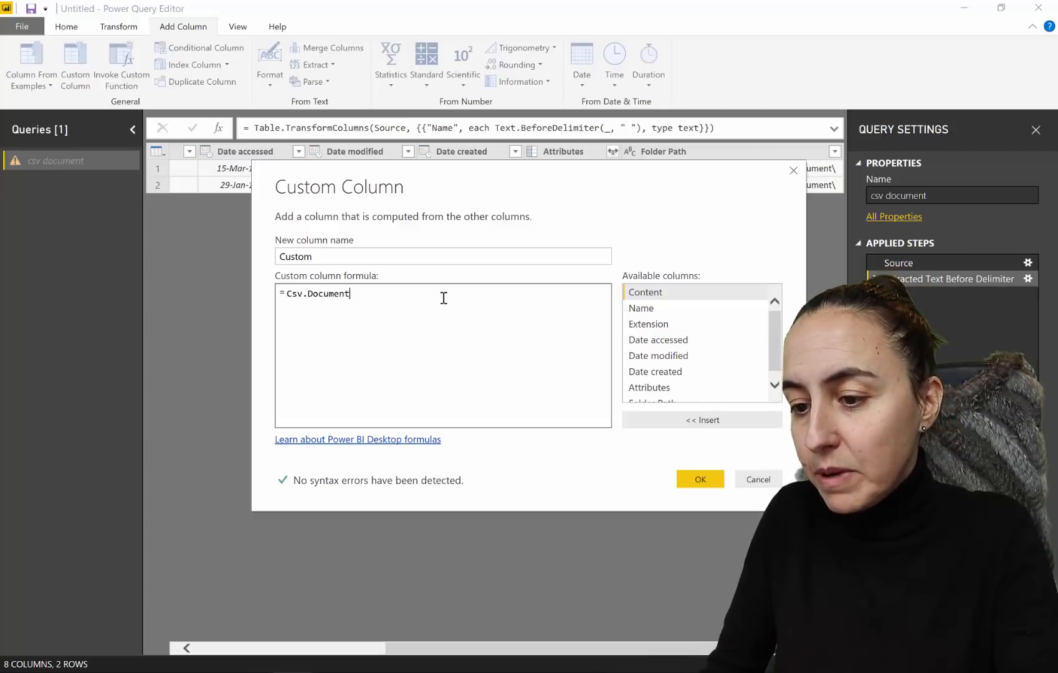
pyautogui.write('([Content')
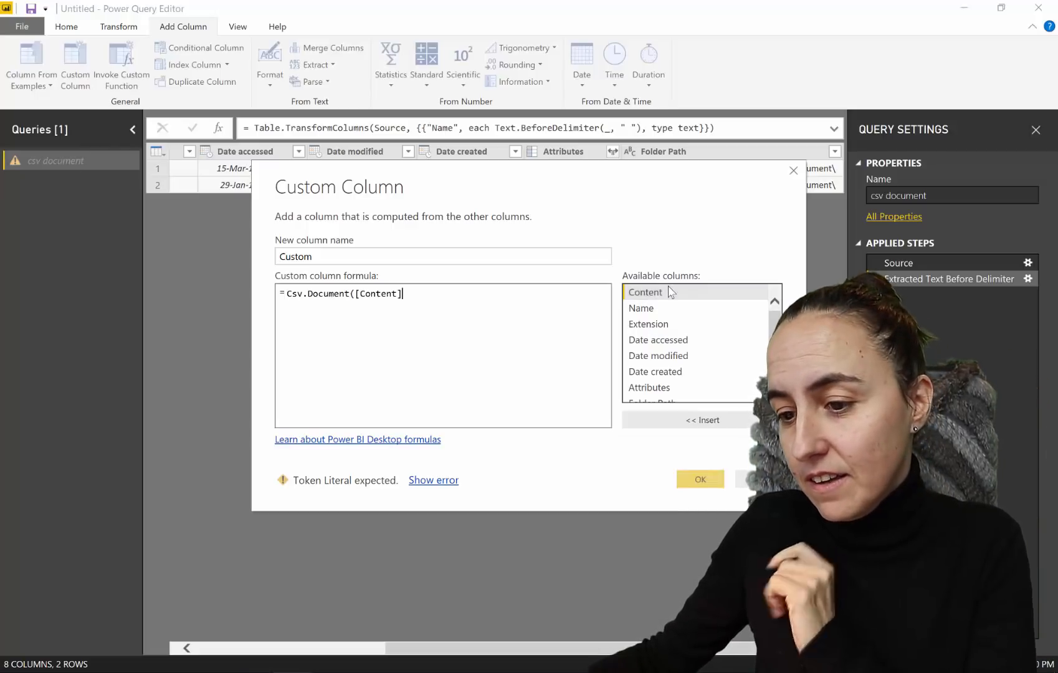
pyautogui.write(')')
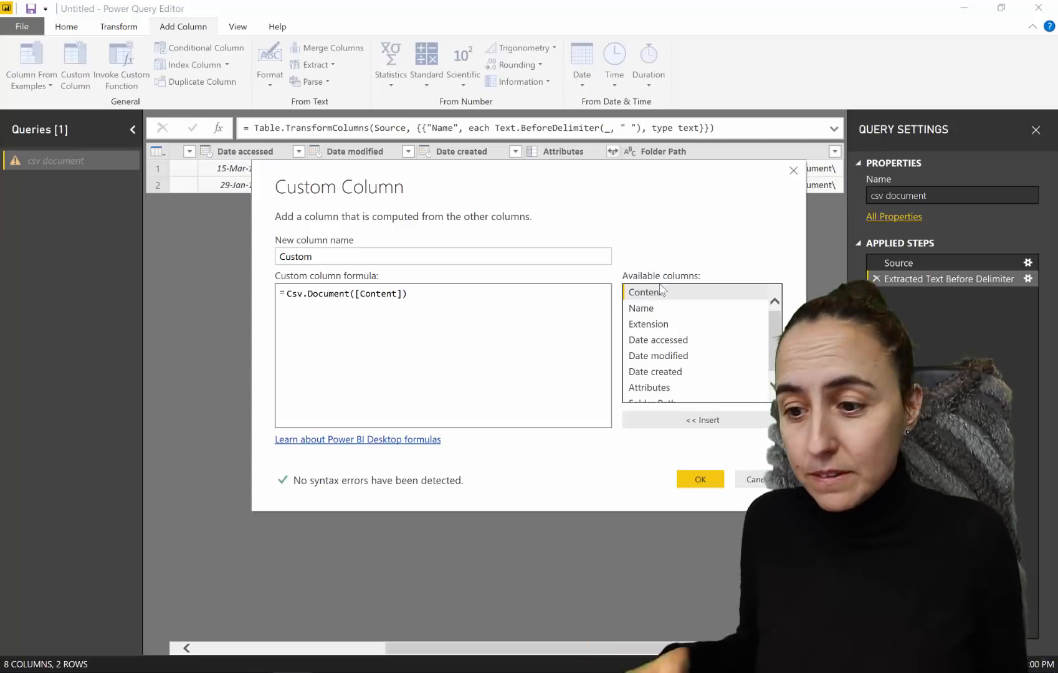
pyautogui.click(699, 480)
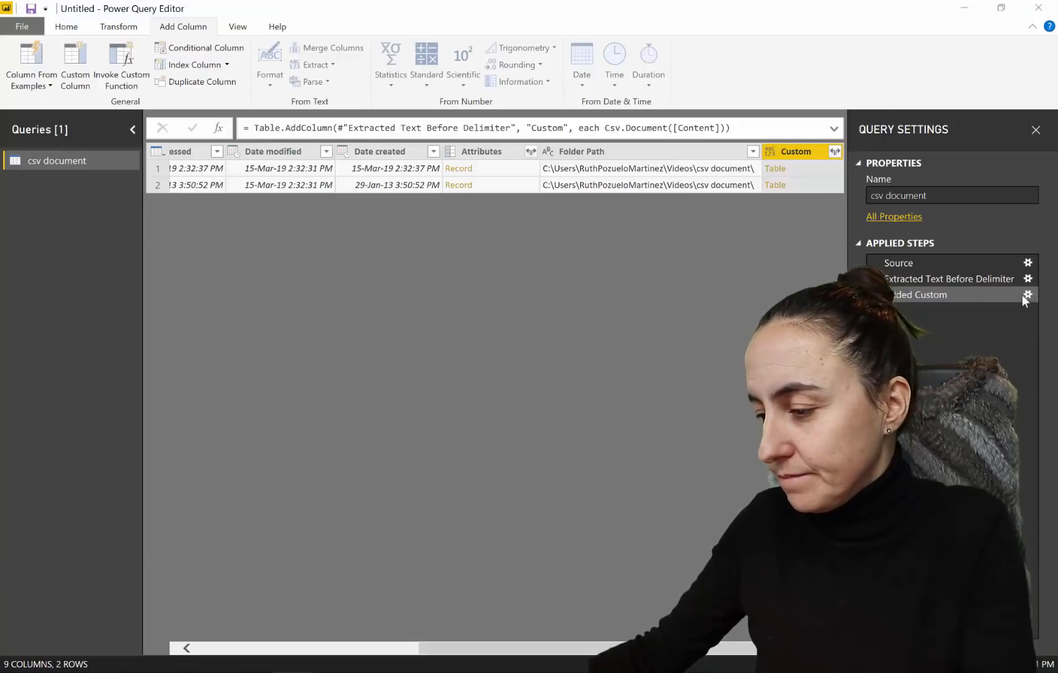
pyautogui.click(1028, 294)
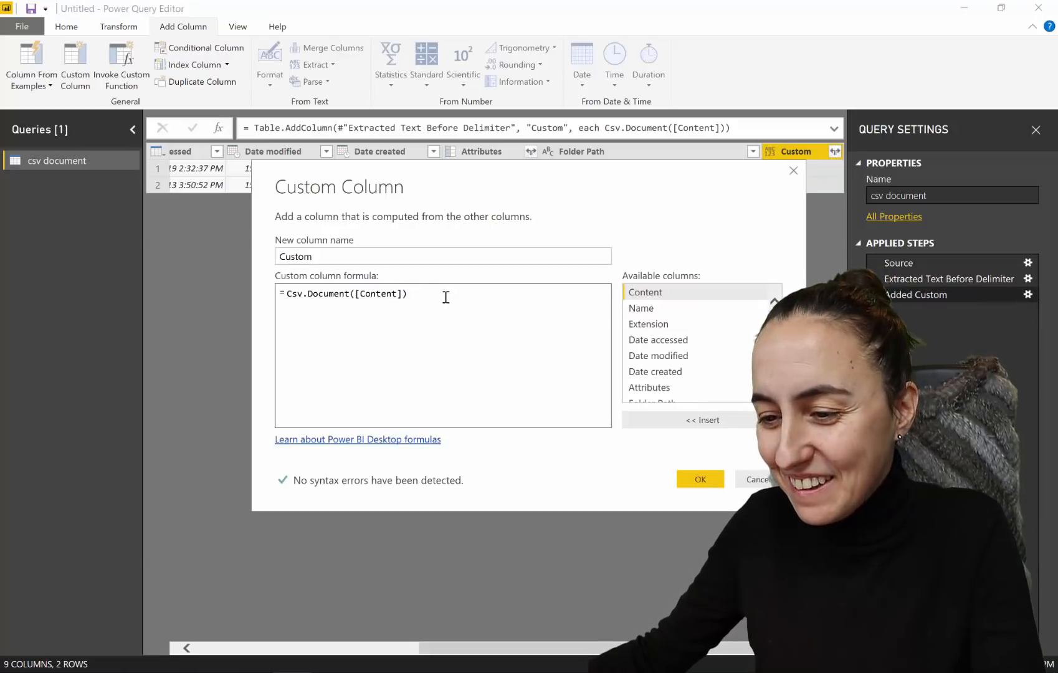
pyautogui.click(699, 480)
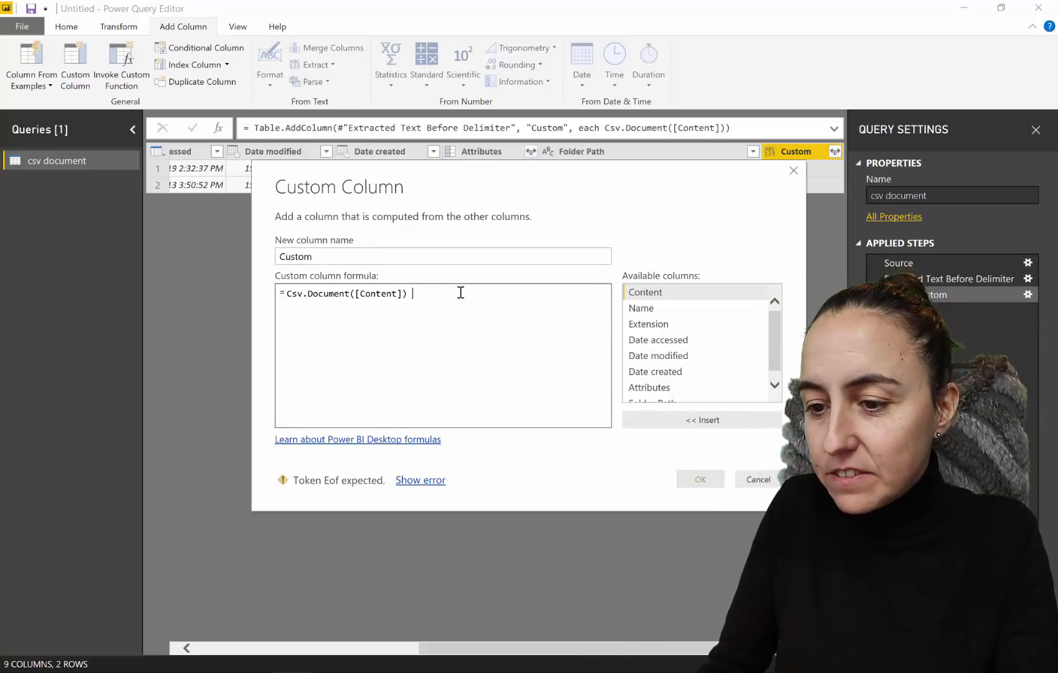
pyautogui.press('BackSpace')
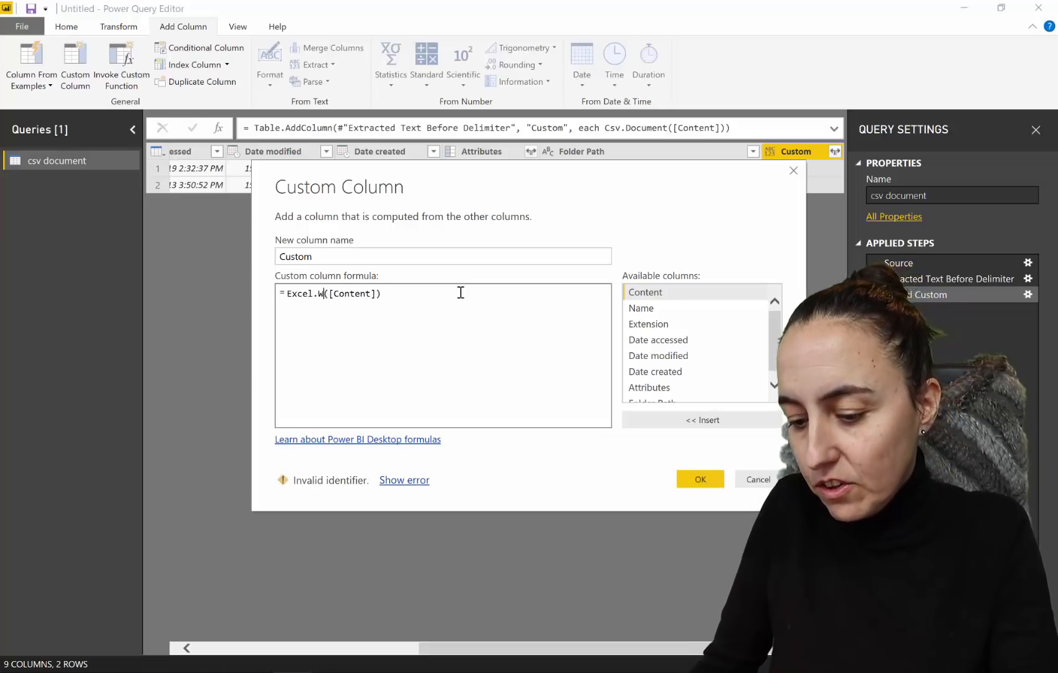
pyautogui.write('orkw')
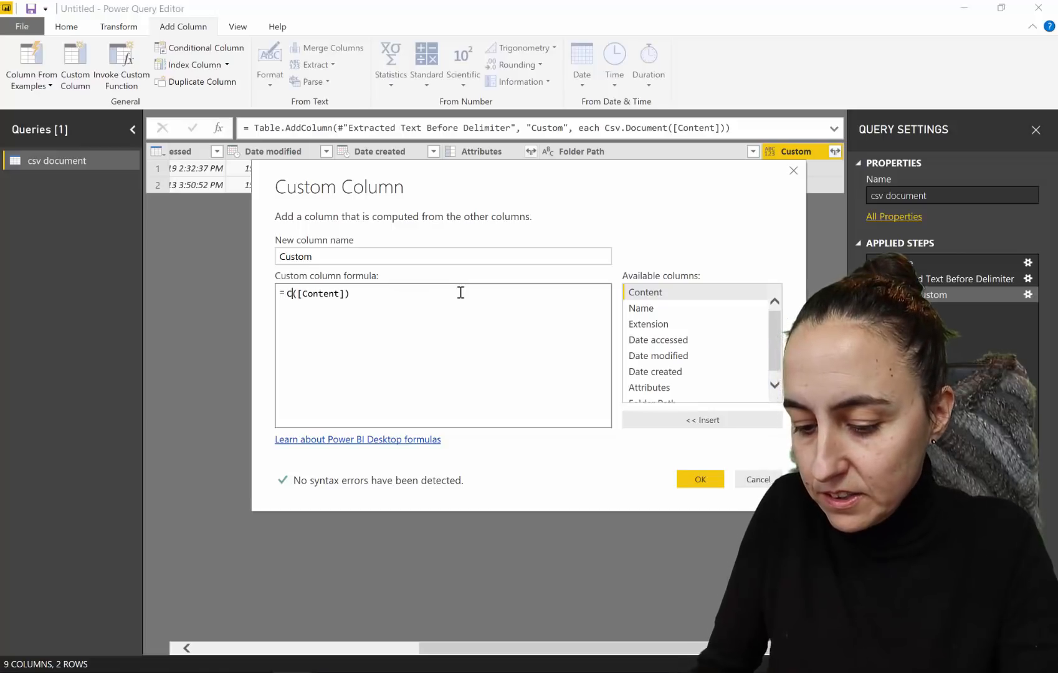
pyautogui.write('sv.Document')
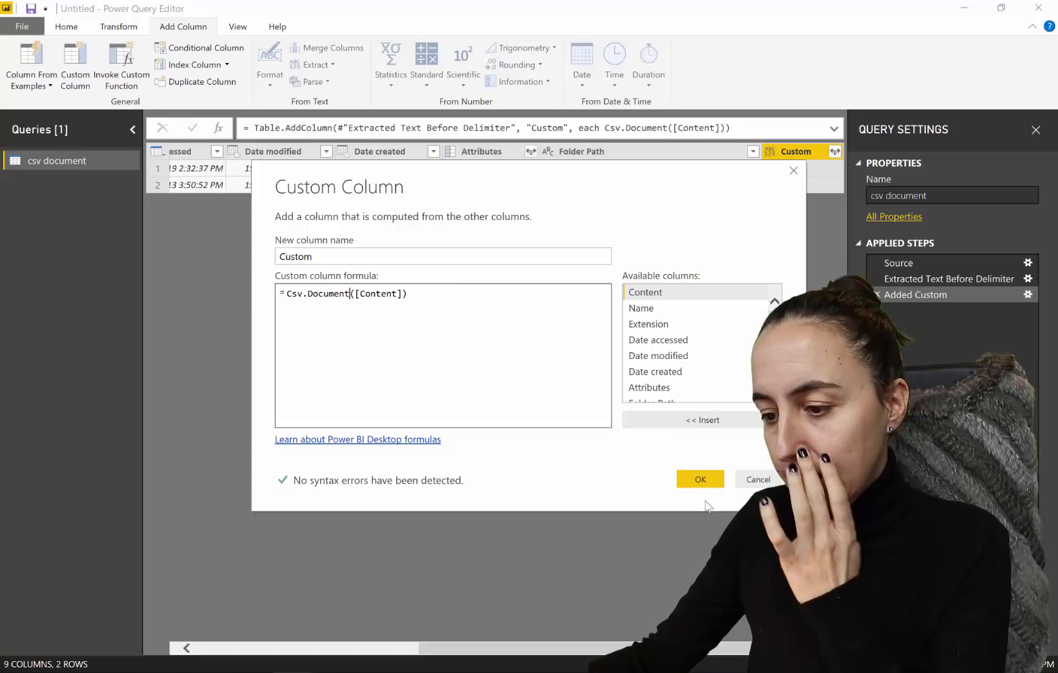
pyautogui.click(699, 479)
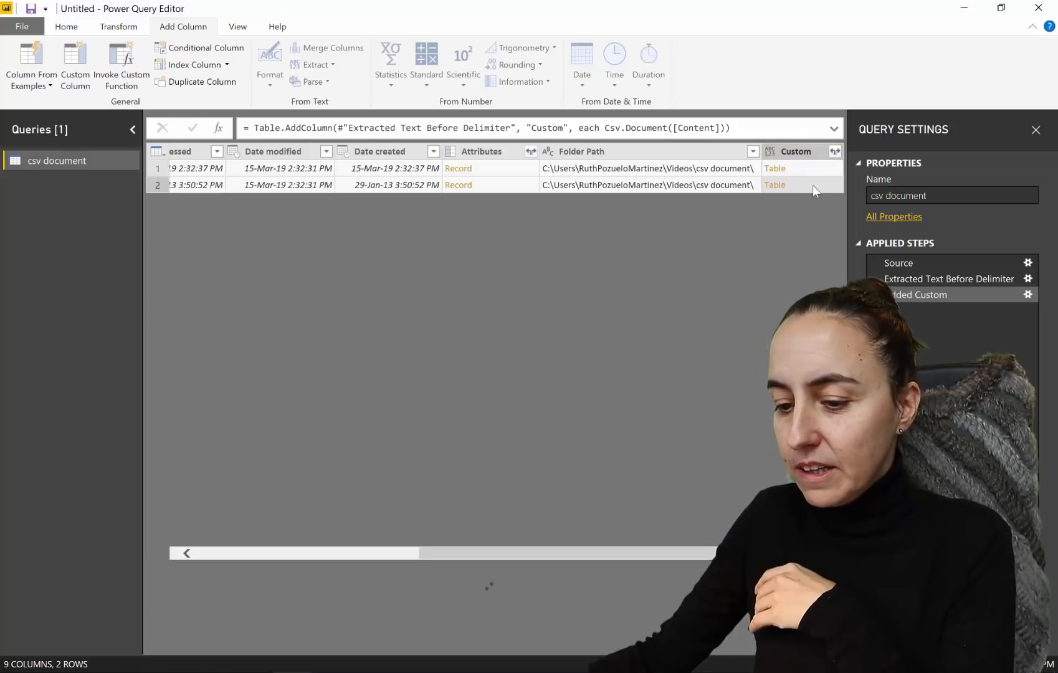
# Keep only the Custom and Name columns and expand Custom's nested tables into all their columns.
pyautogui.click(775, 168)
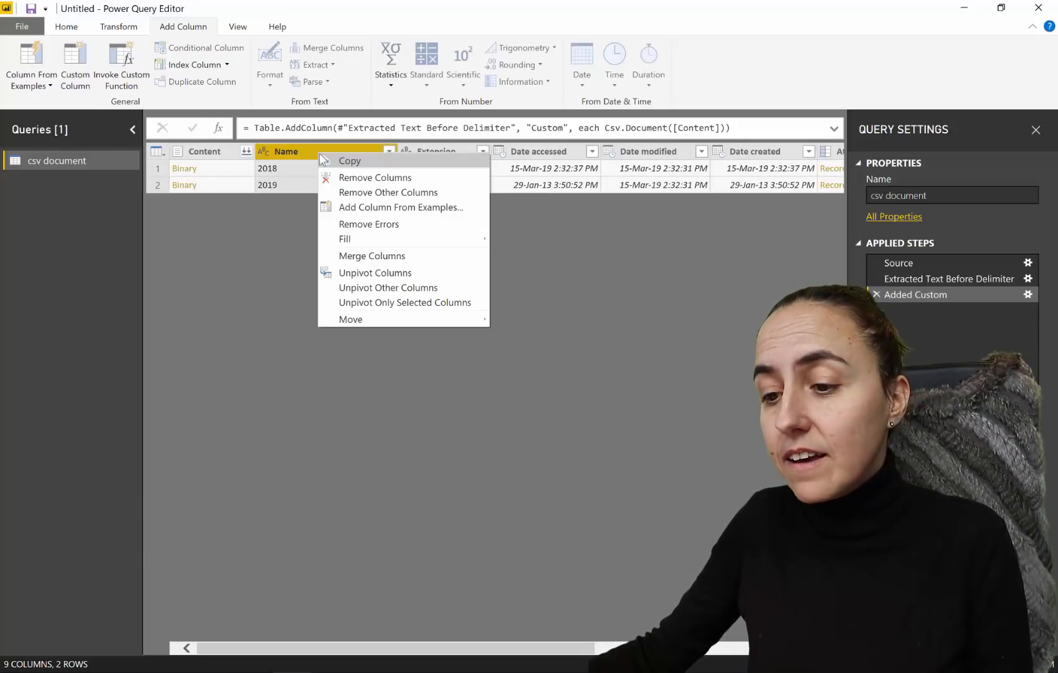
pyautogui.click(344, 201)
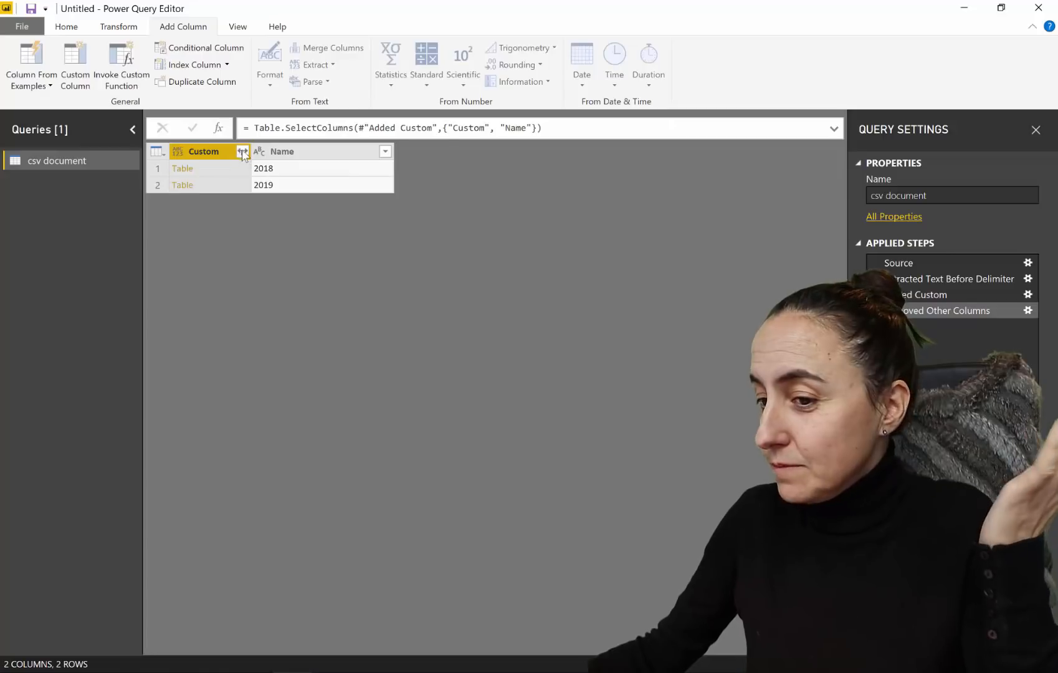
pyautogui.click(243, 151)
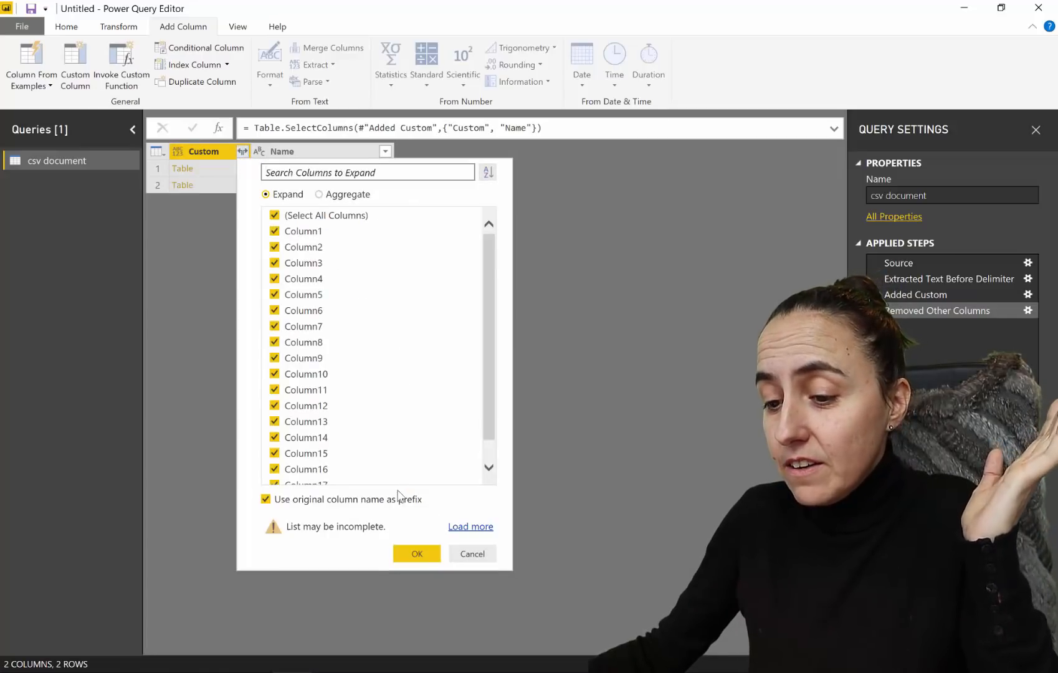
pyautogui.click(416, 554)
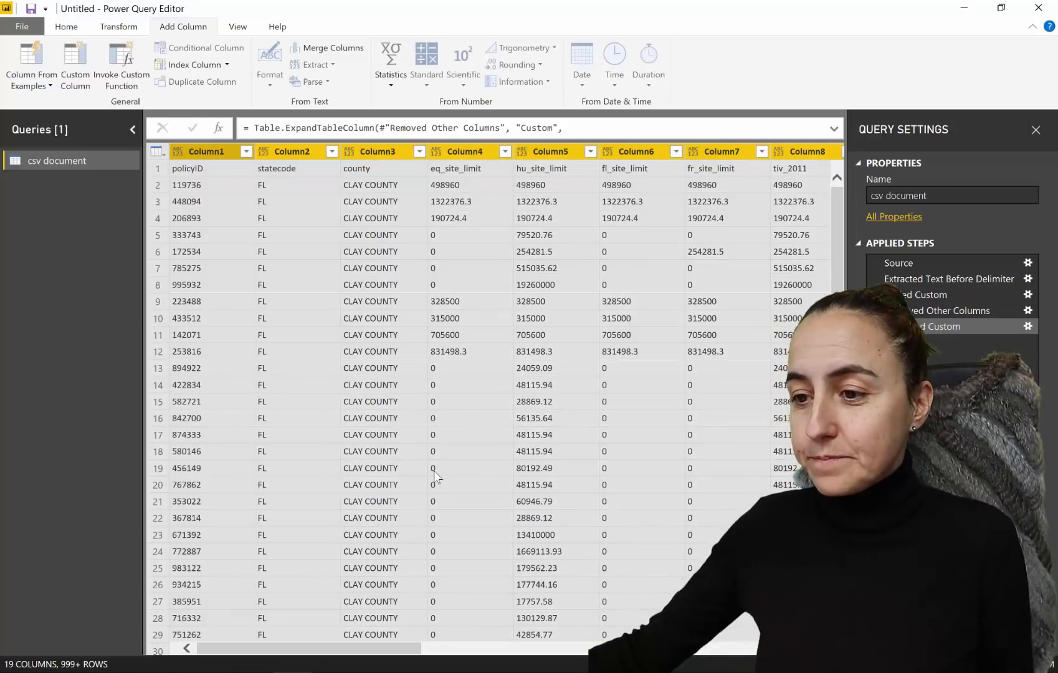
# Promote the first row to column headers and inspect the policyID value filter.
pyautogui.click(66, 26)
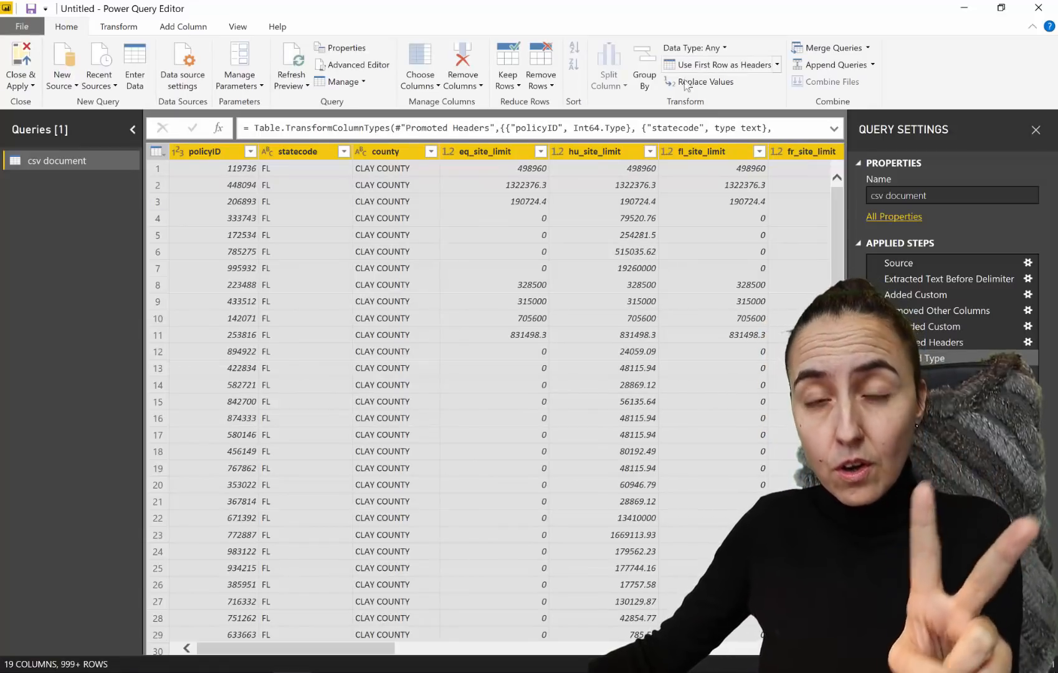
pyautogui.click(253, 151)
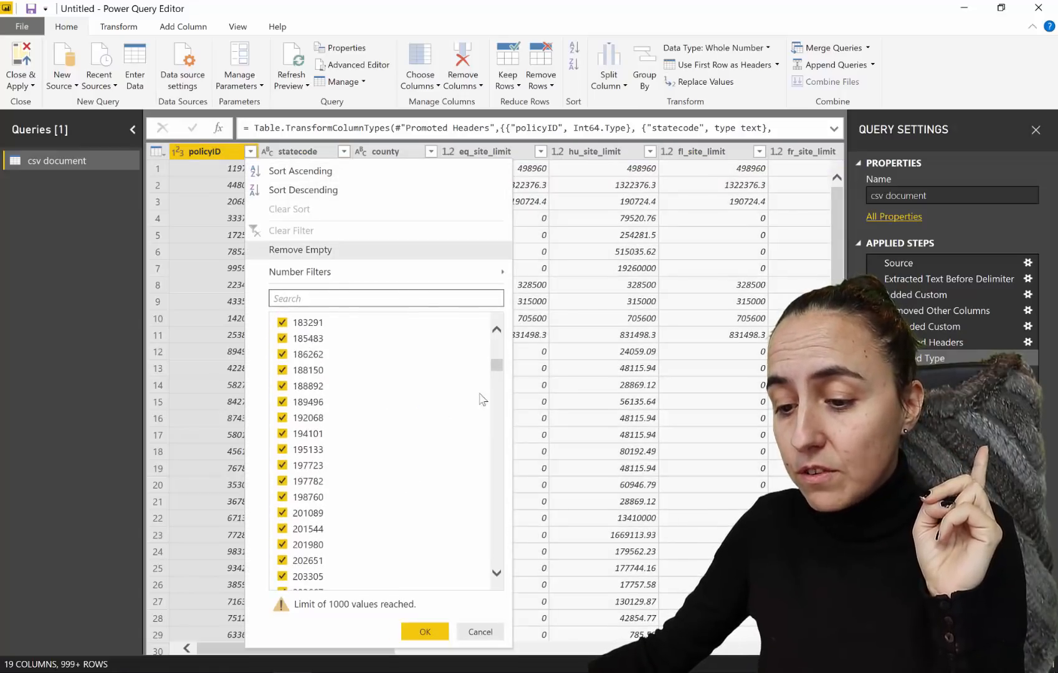
pyautogui.scroll(-3)
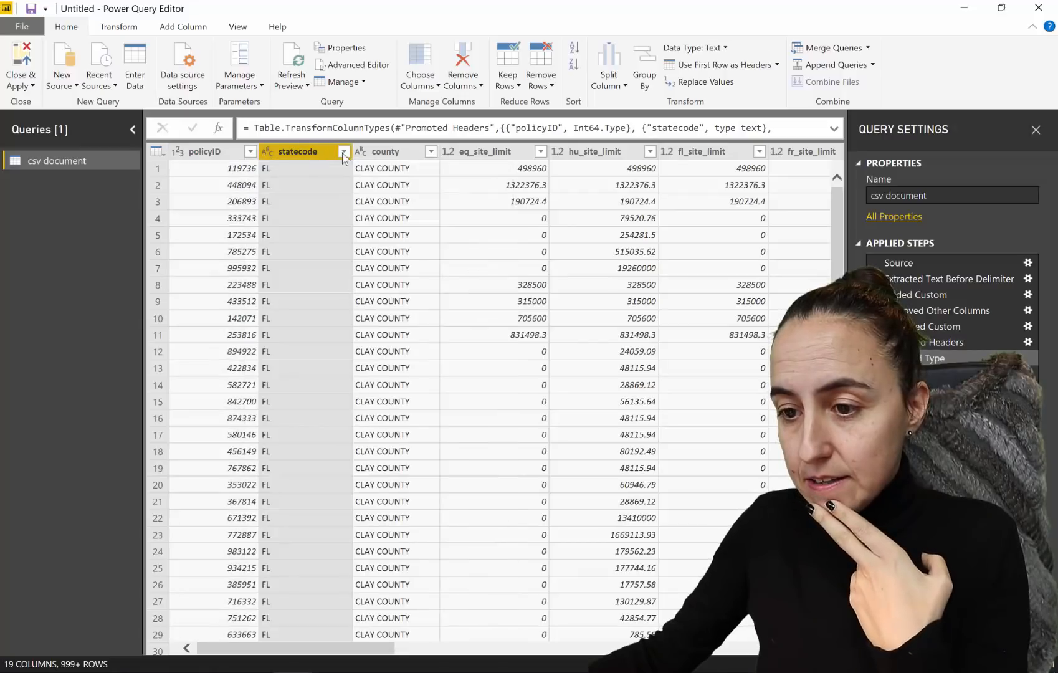
# Filter statecode to exclude the repeated 'statecode' header value, keeping only FL rows.
pyautogui.click(343, 151)
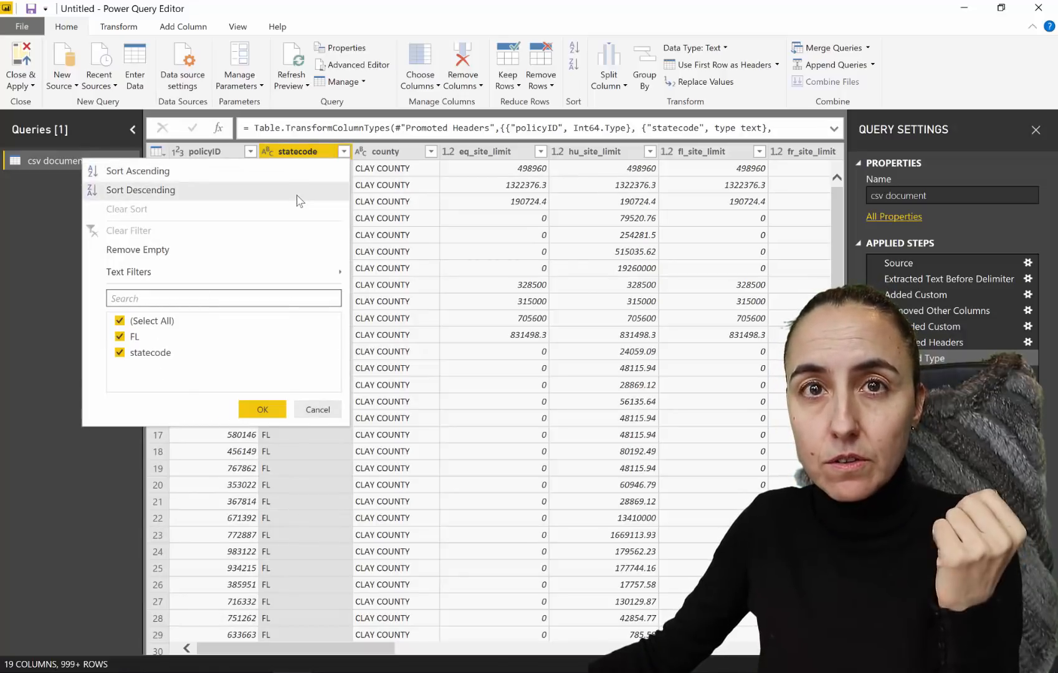
pyautogui.click(120, 353)
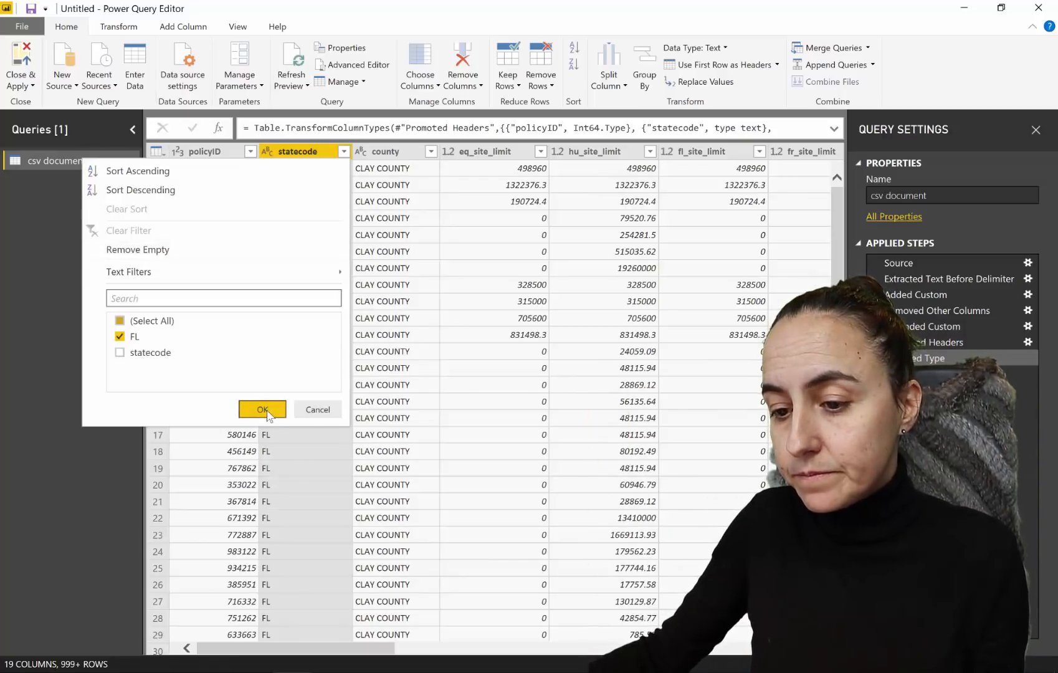
pyautogui.click(262, 410)
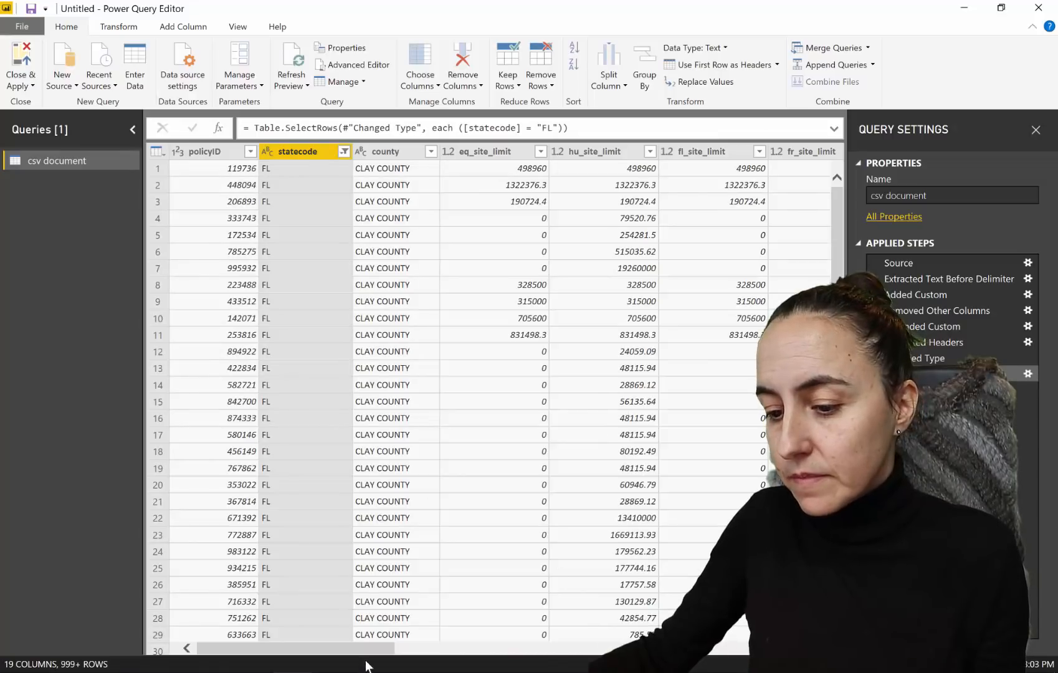
pyautogui.hscroll(3)
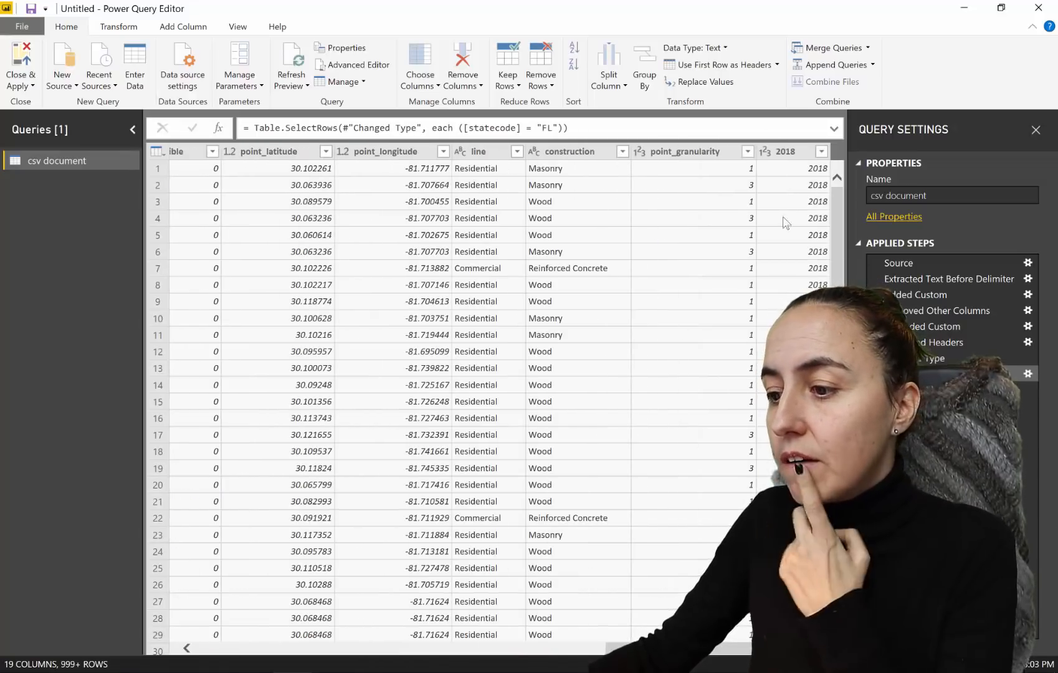
# Rename the 2018 column header to Year.
pyautogui.click(785, 151)
pyautogui.write('Year')
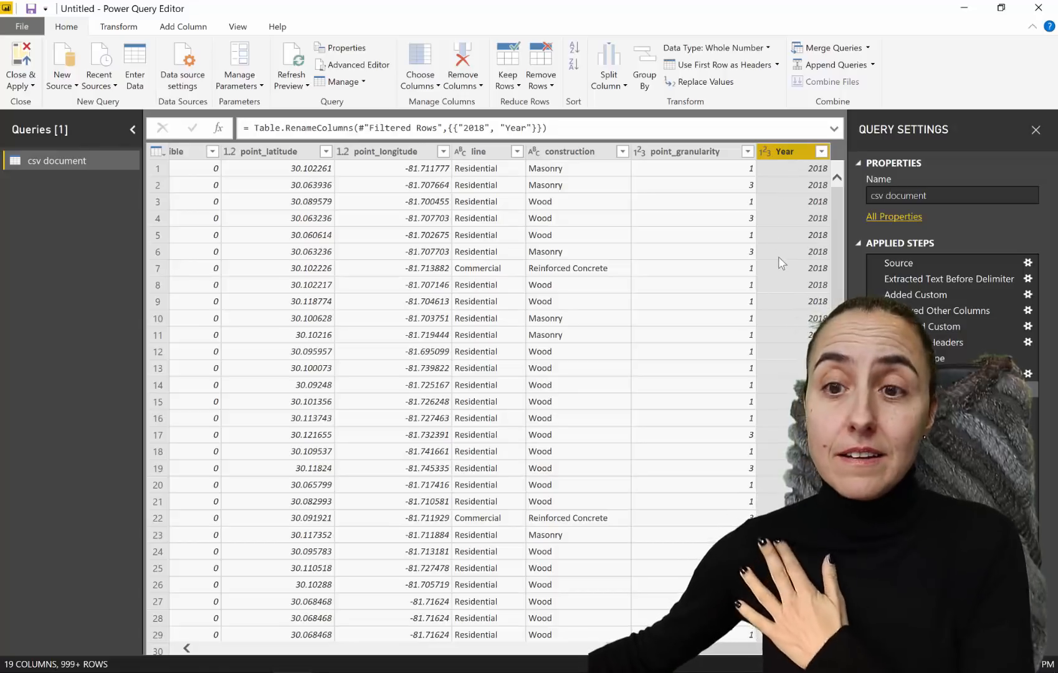
pyautogui.click(183, 27)
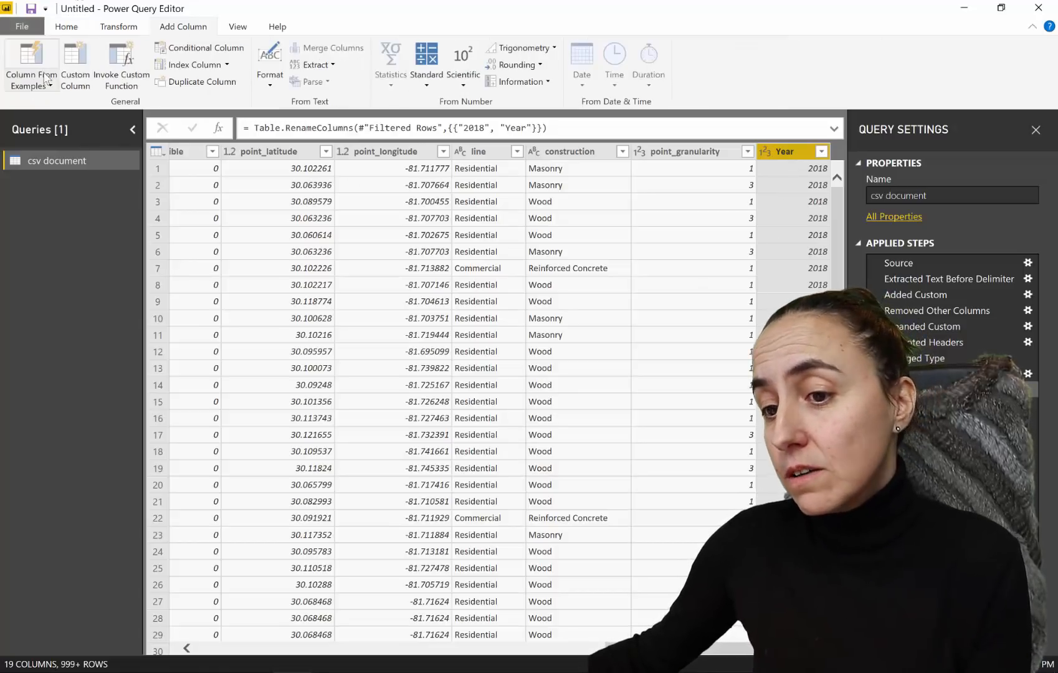
# Add custom column Date = Number.ToText([Year])&"-01-01" and convert it to Date type.
pyautogui.click(75, 63)
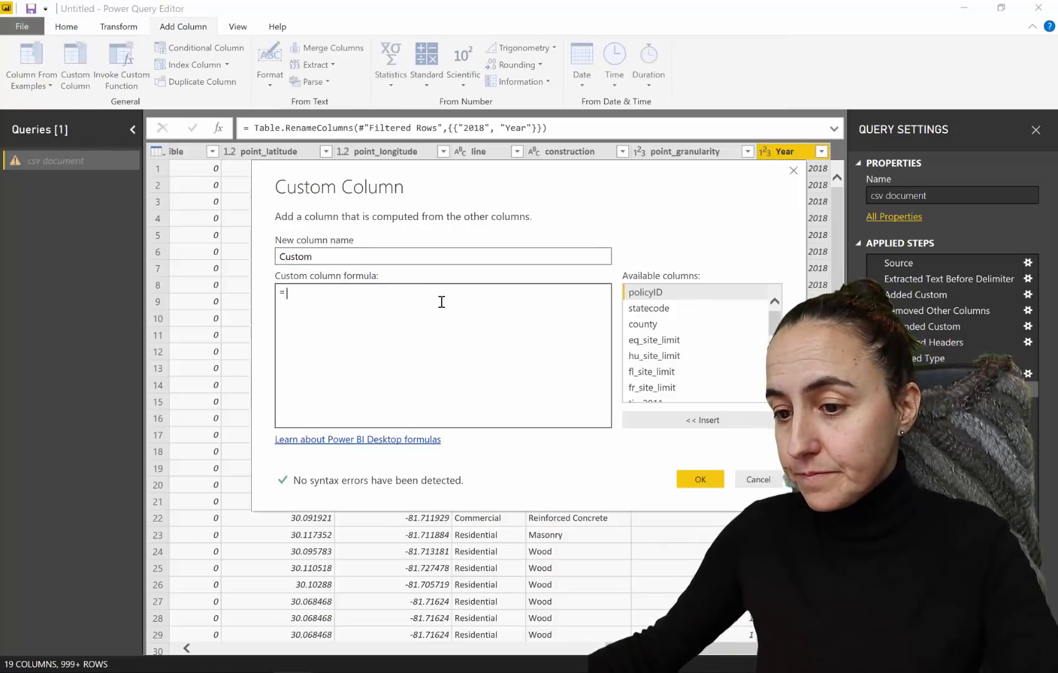
pyautogui.write('Date')
pyautogui.write(' [Year]&"-01-01"')
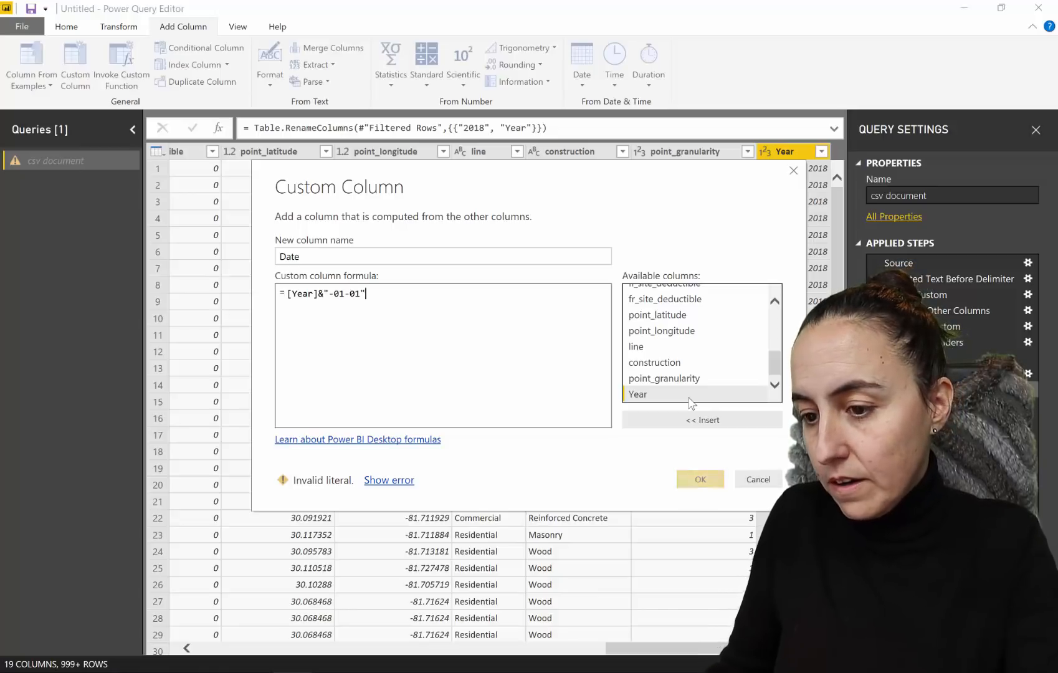
pyautogui.click(699, 480)
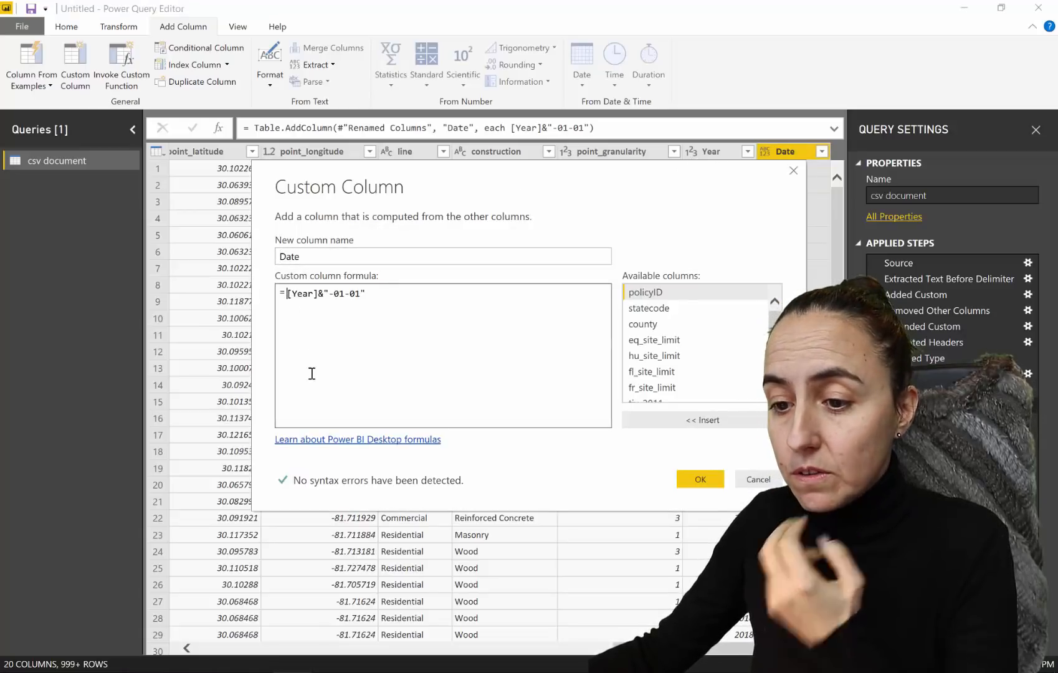
pyautogui.write('N')
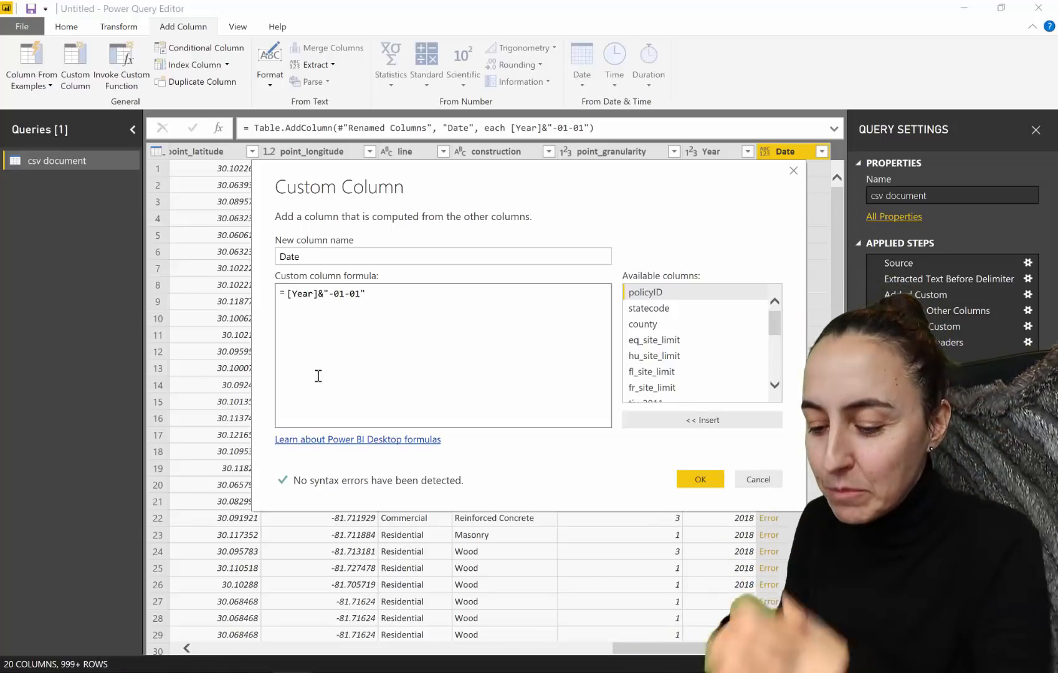
pyautogui.write('Number.ToText(')
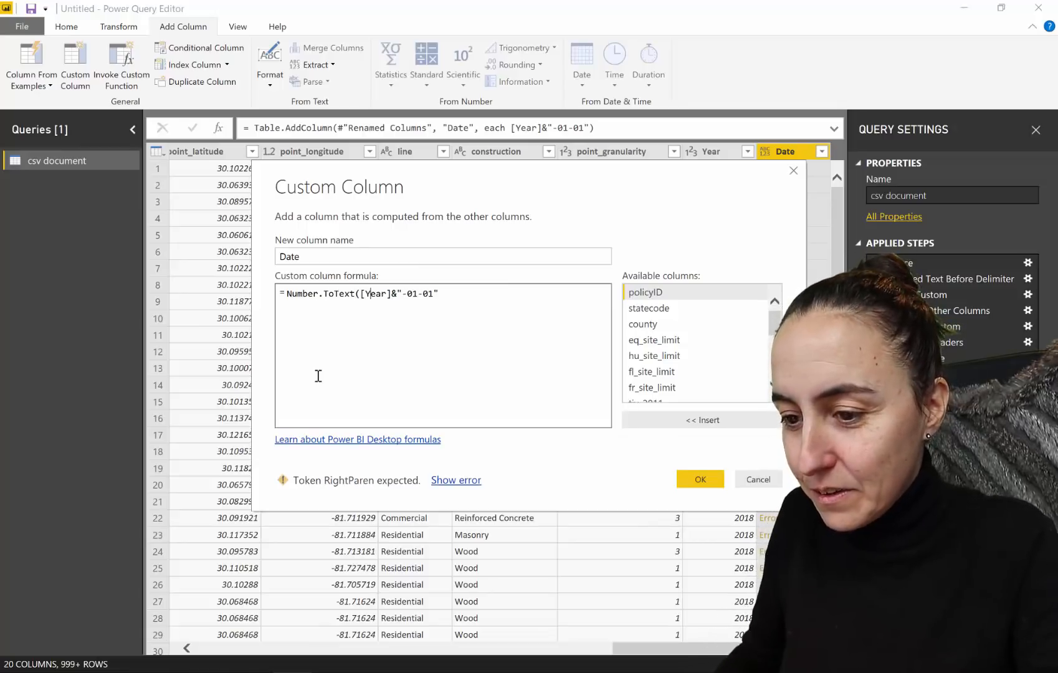
pyautogui.write(')')
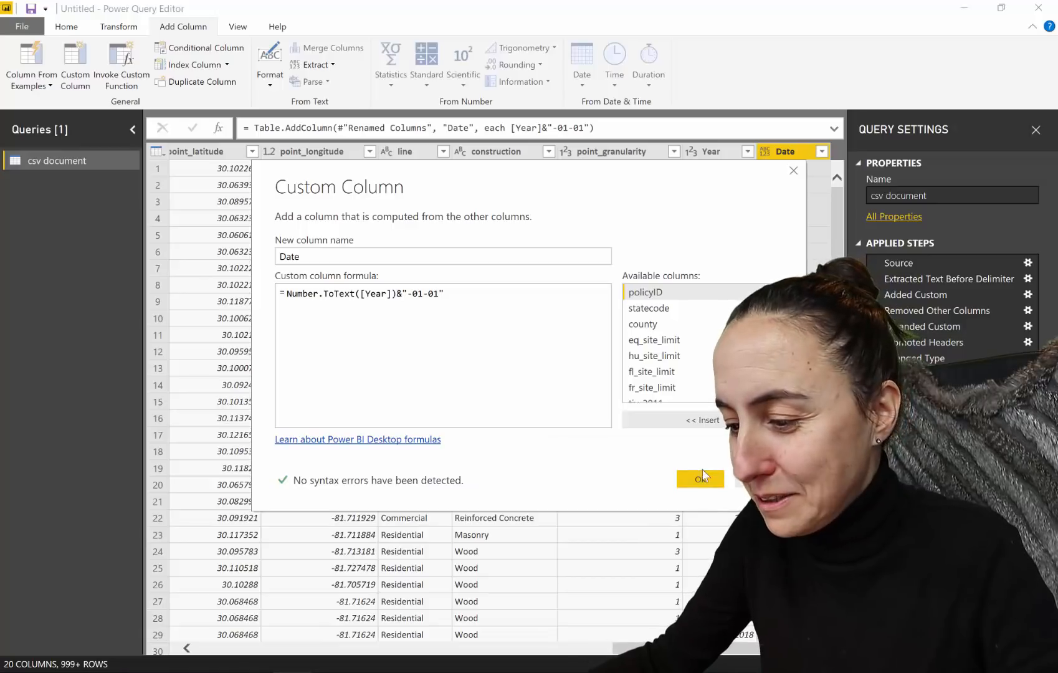
pyautogui.click(700, 479)
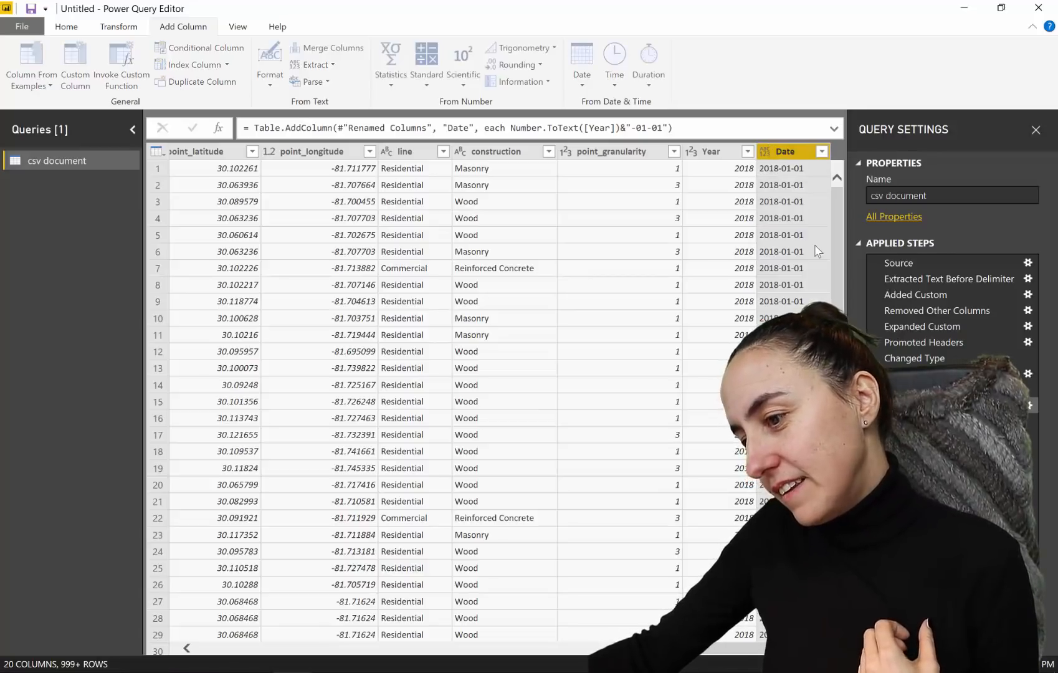
pyautogui.click(766, 151)
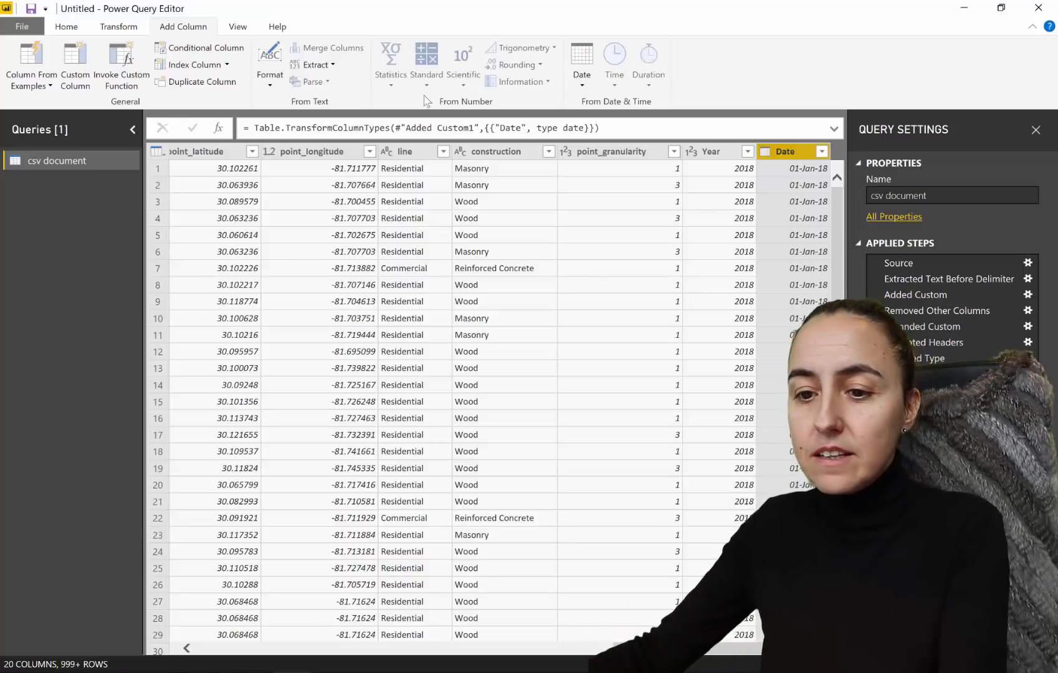
pyautogui.moveTo(591, 428)
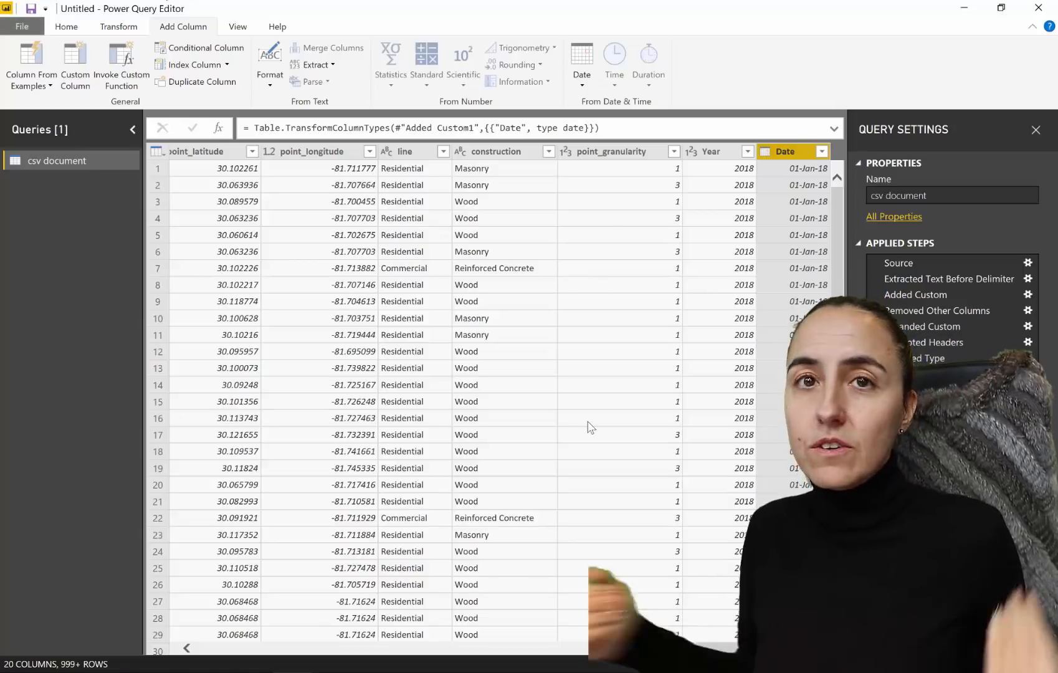